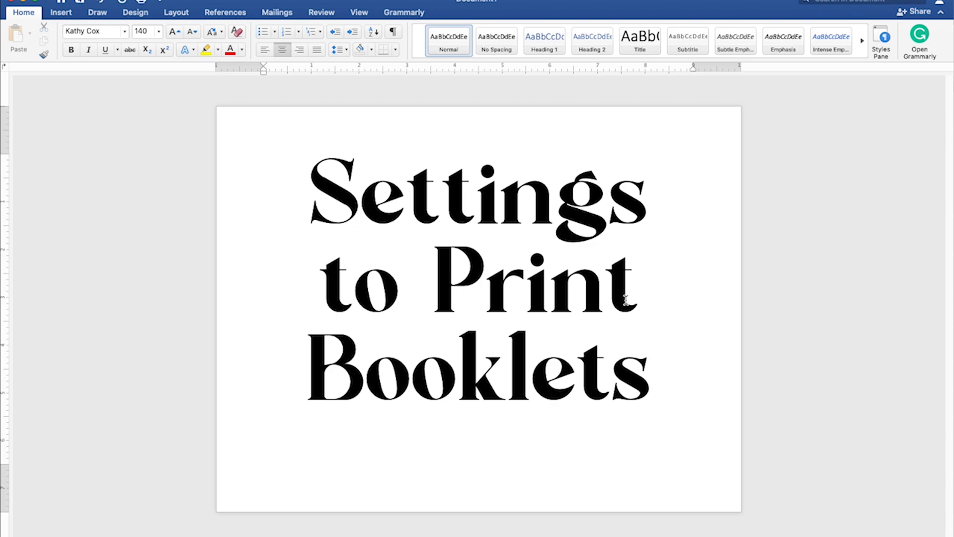
Browse the breakfast recipe pages such as Streusel Coffee Cake, then return to the table of contents on page 1
left_click(650, 377)
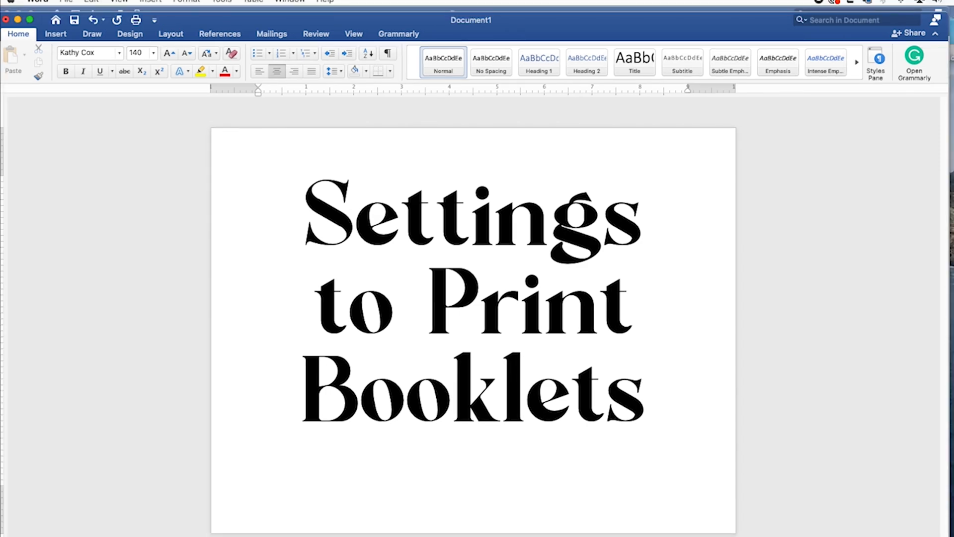
left_click(646, 396)
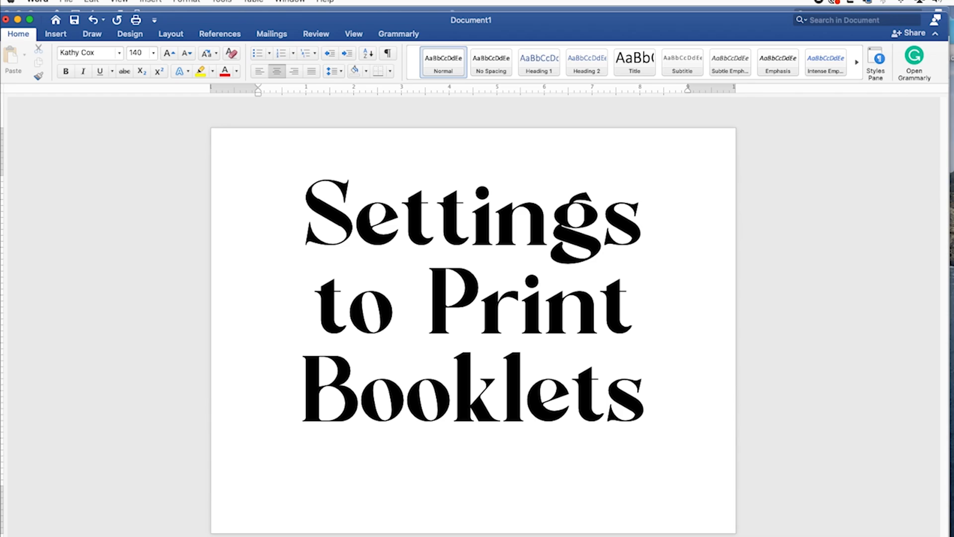
left_click(646, 393)
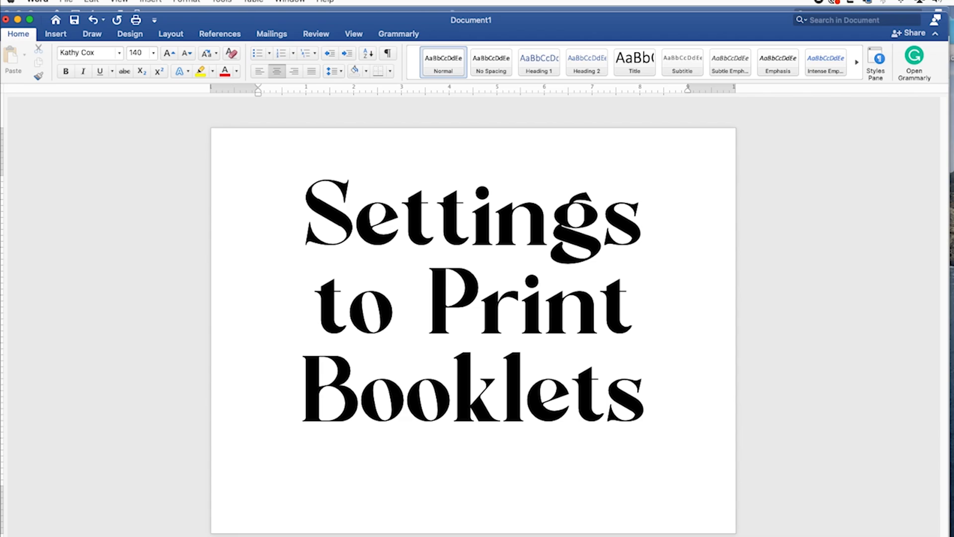
left_click(644, 395)
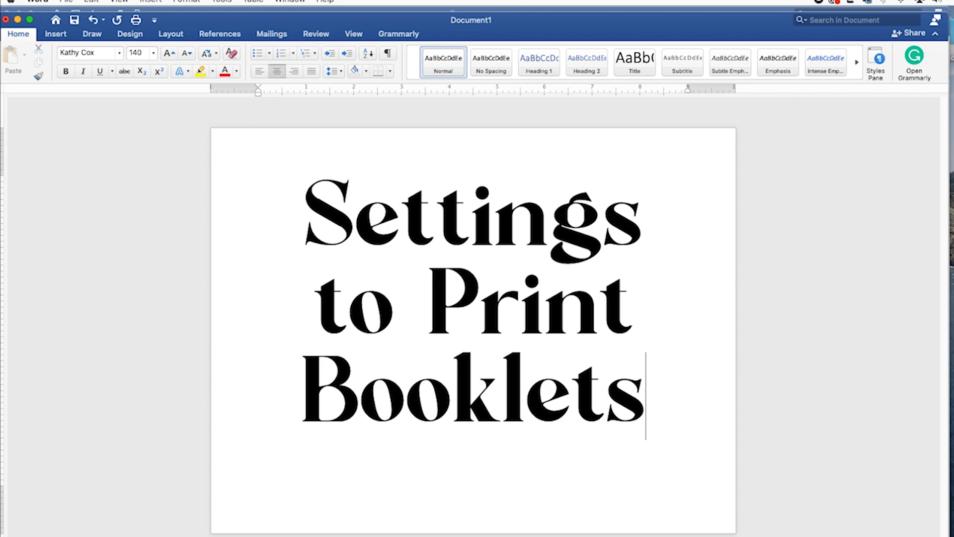
mouse_move(38, 93)
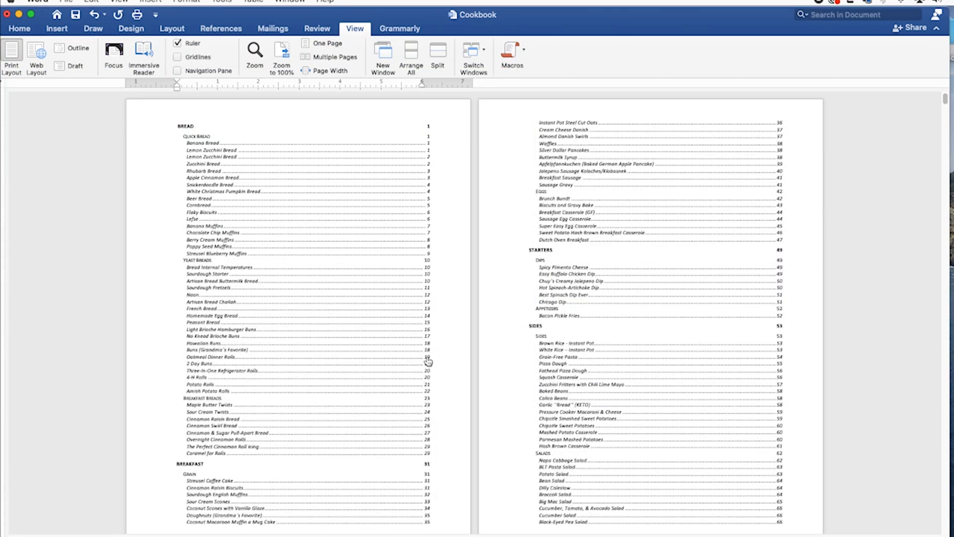
mouse_move(439, 356)
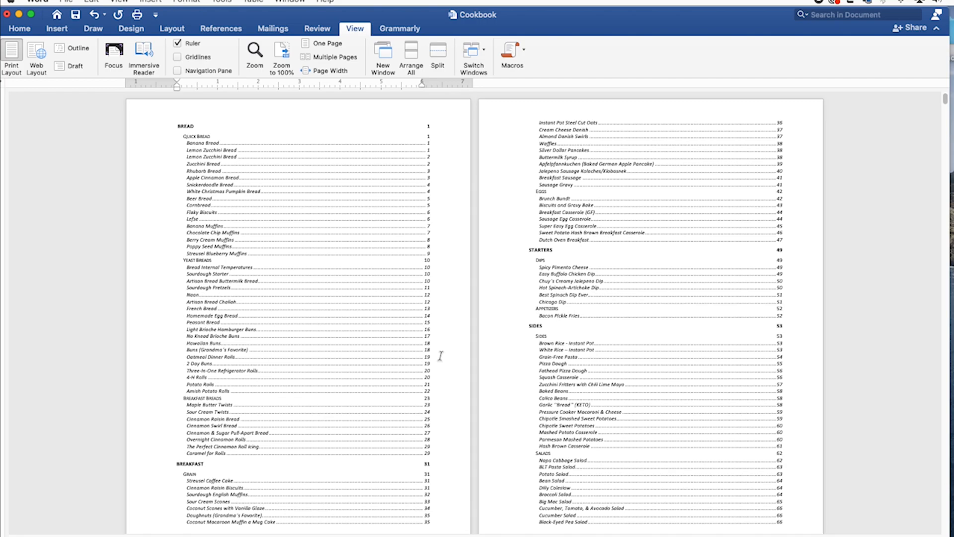
mouse_move(478, 198)
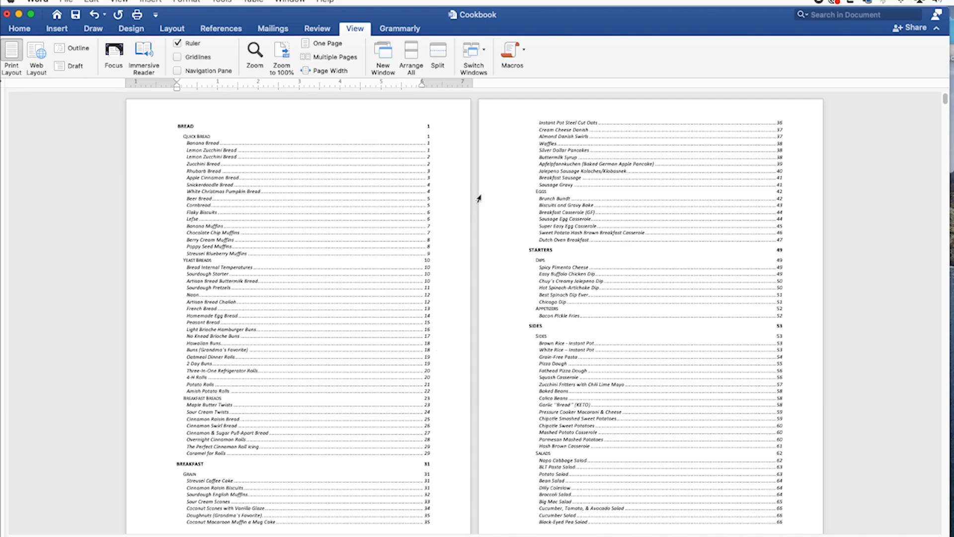
mouse_move(298, 170)
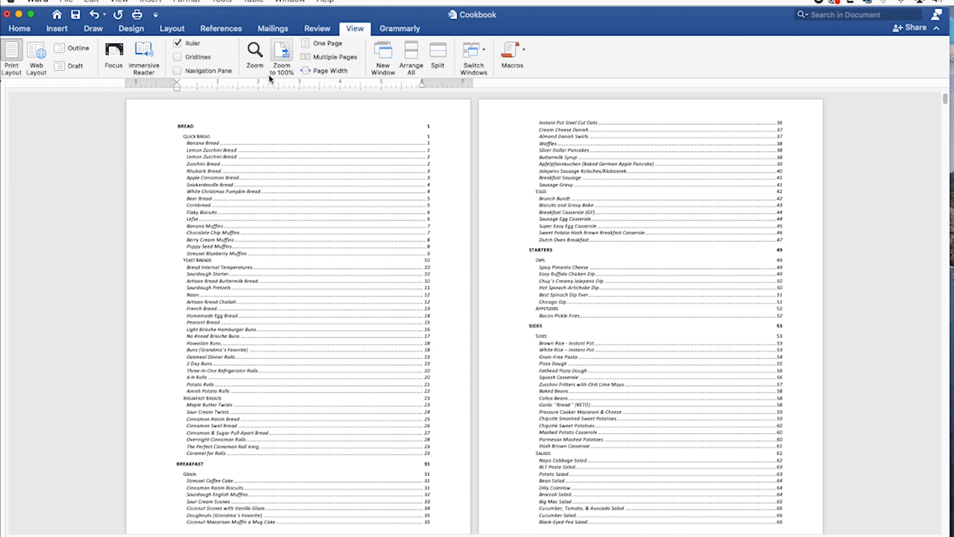
left_click(329, 57)
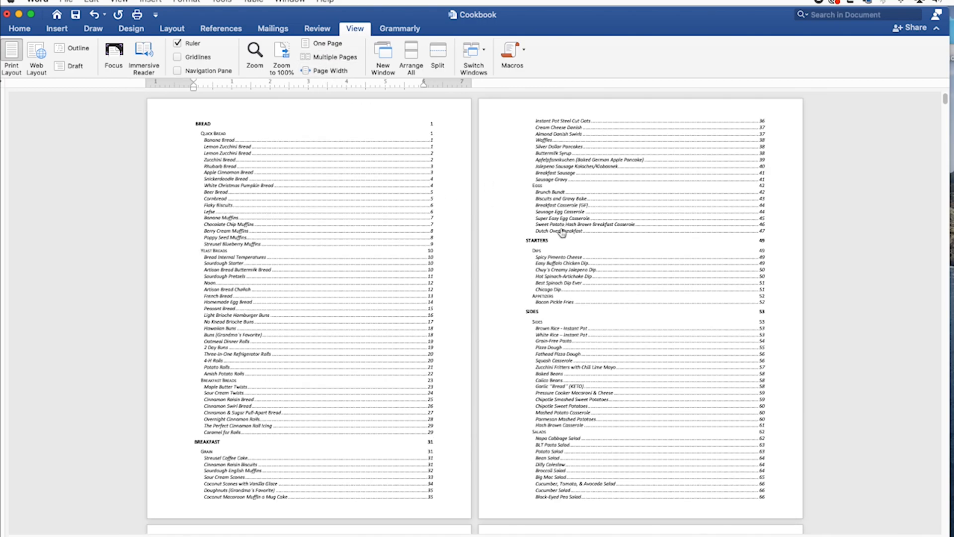
mouse_move(562, 232)
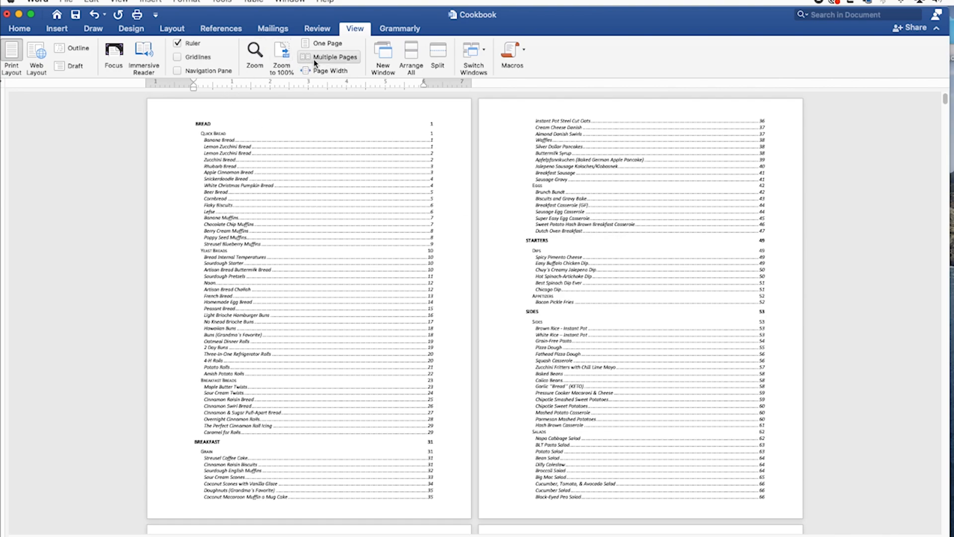
mouse_move(333, 56)
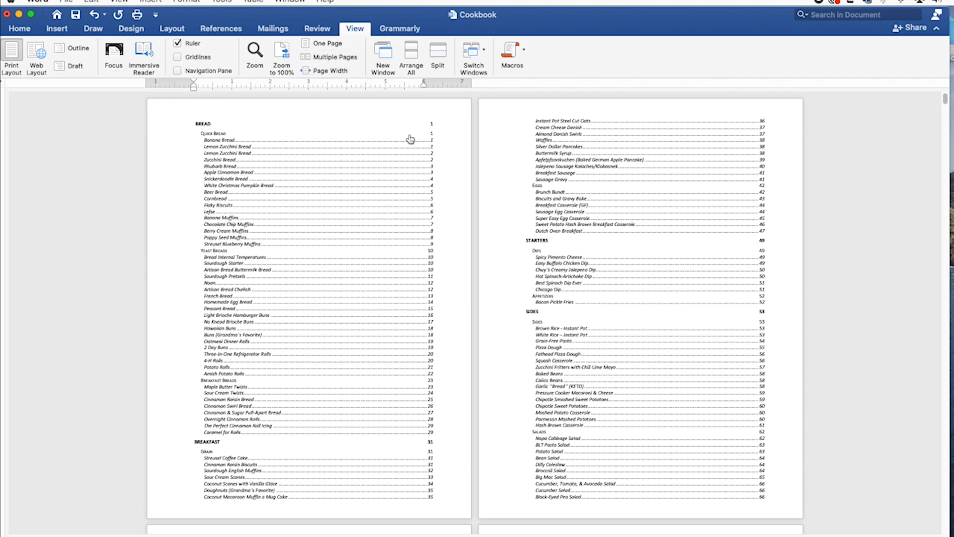
mouse_move(410, 139)
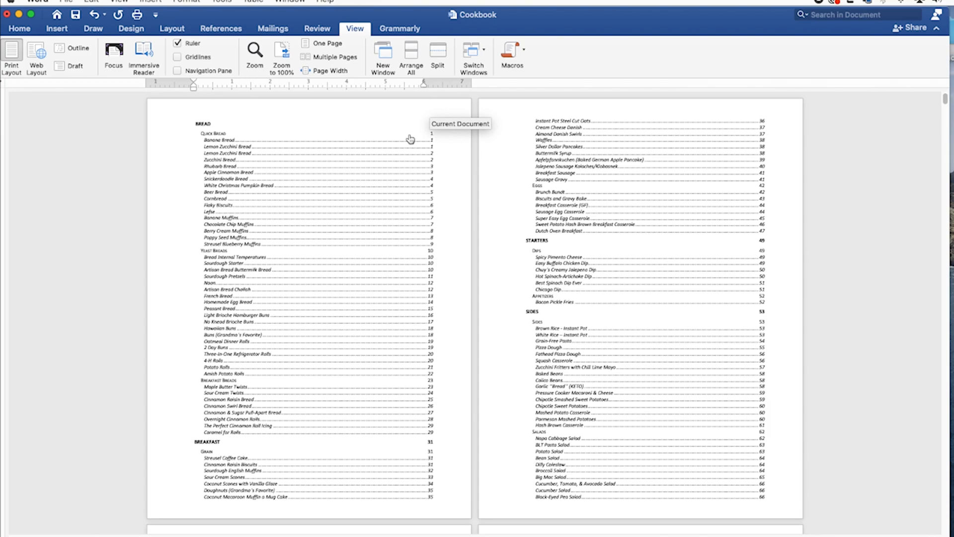
mouse_move(387, 132)
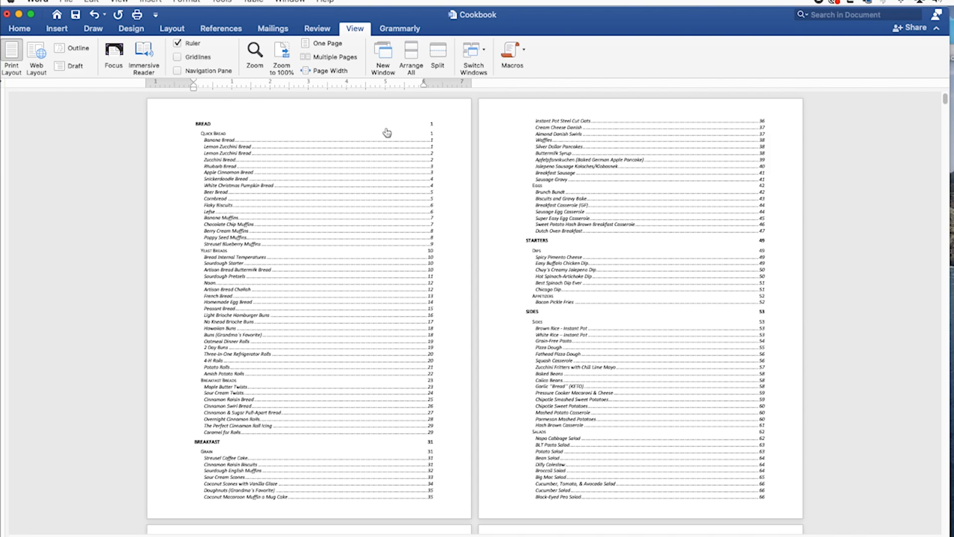
mouse_move(387, 132)
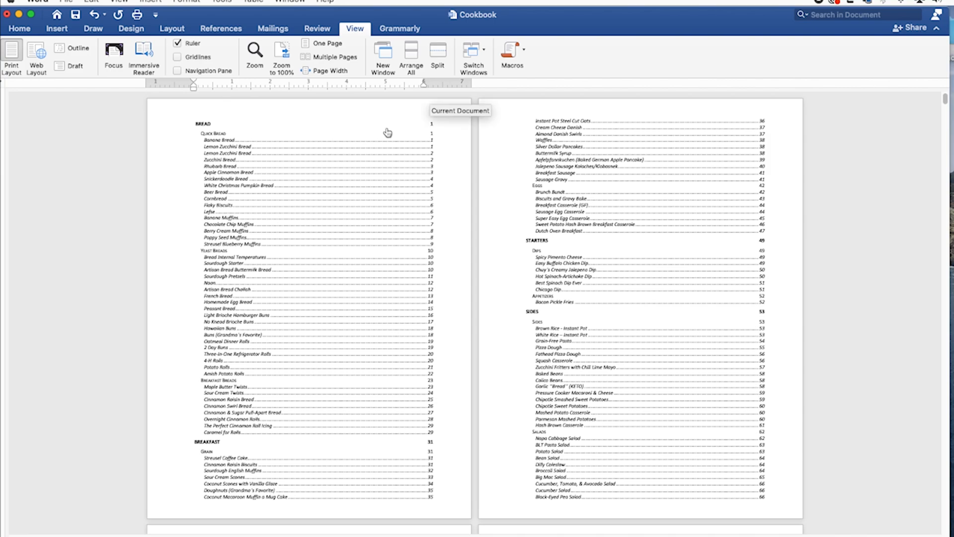
mouse_move(401, 131)
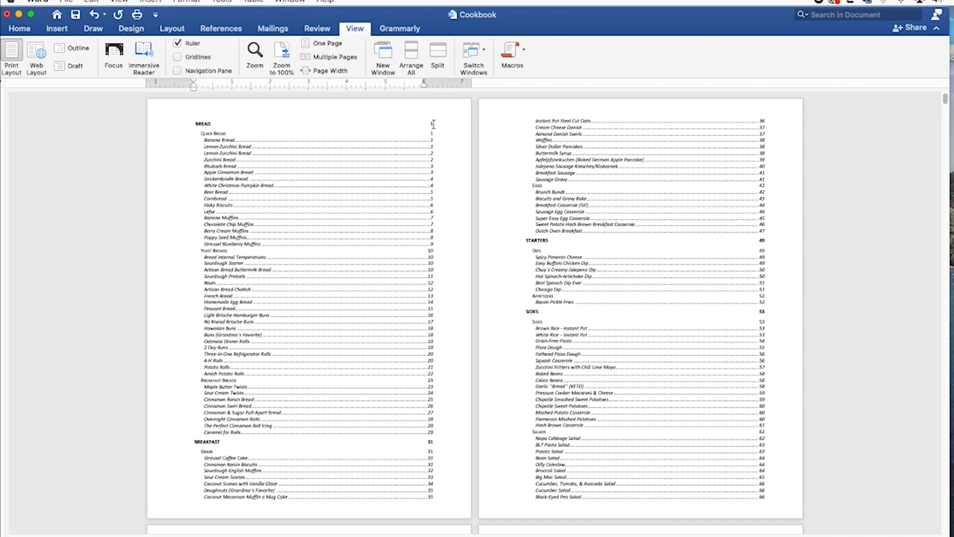
mouse_move(434, 128)
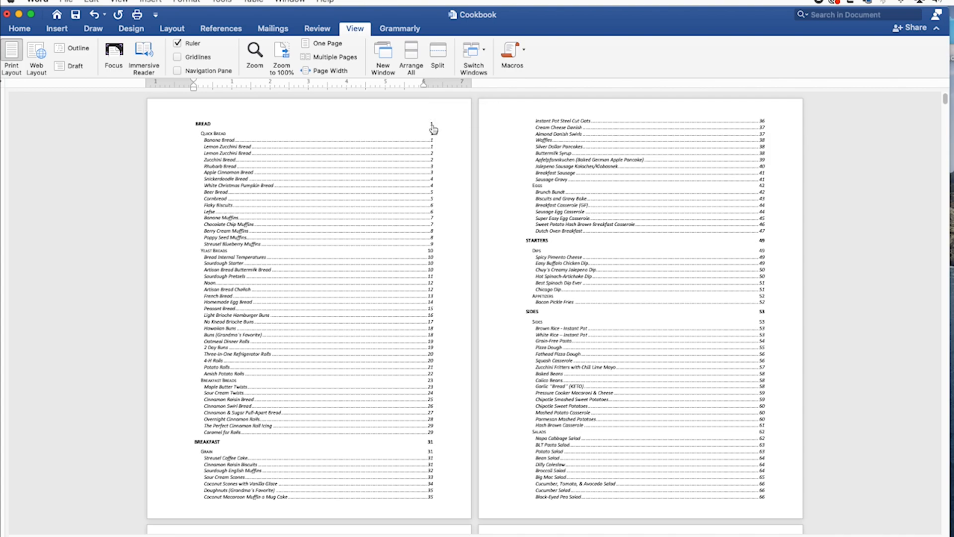
mouse_move(432, 129)
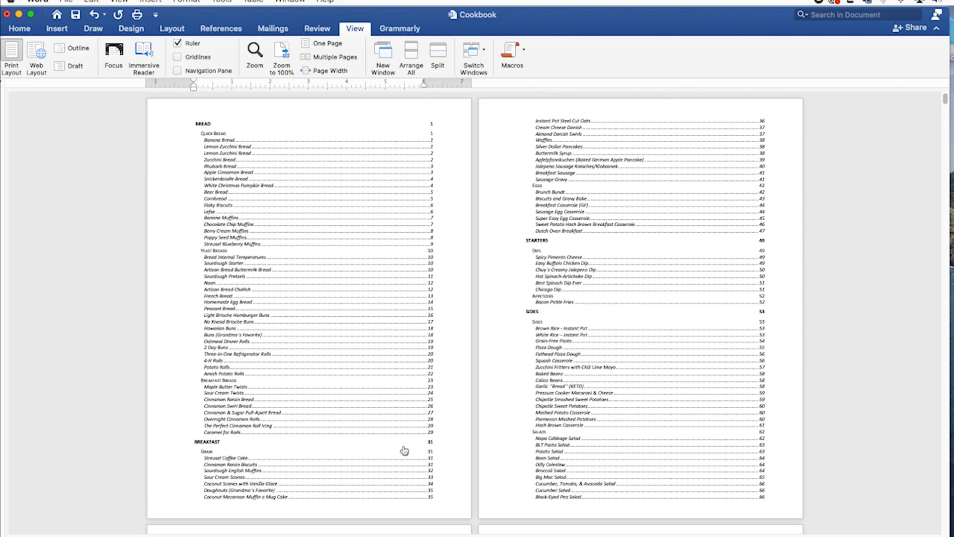
mouse_move(765, 207)
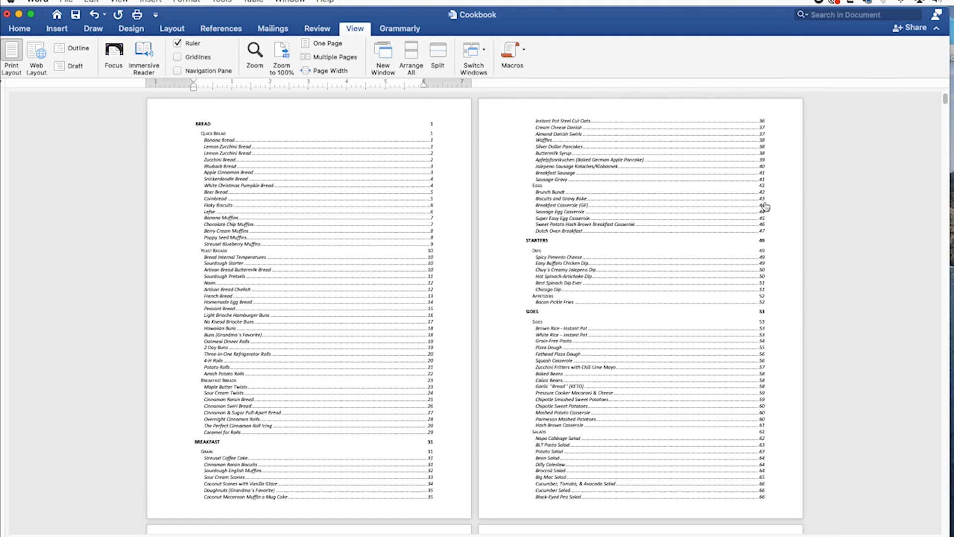
mouse_move(708, 322)
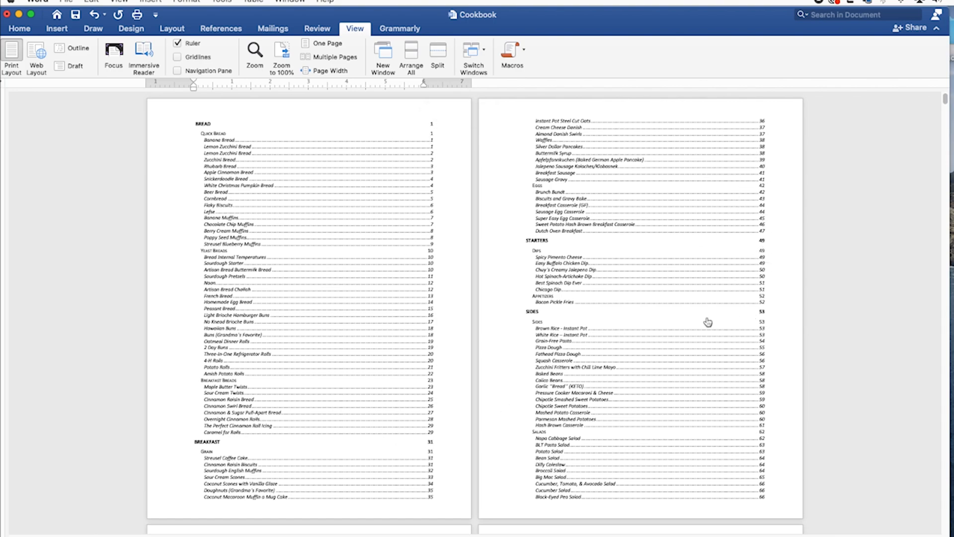
mouse_move(282, 201)
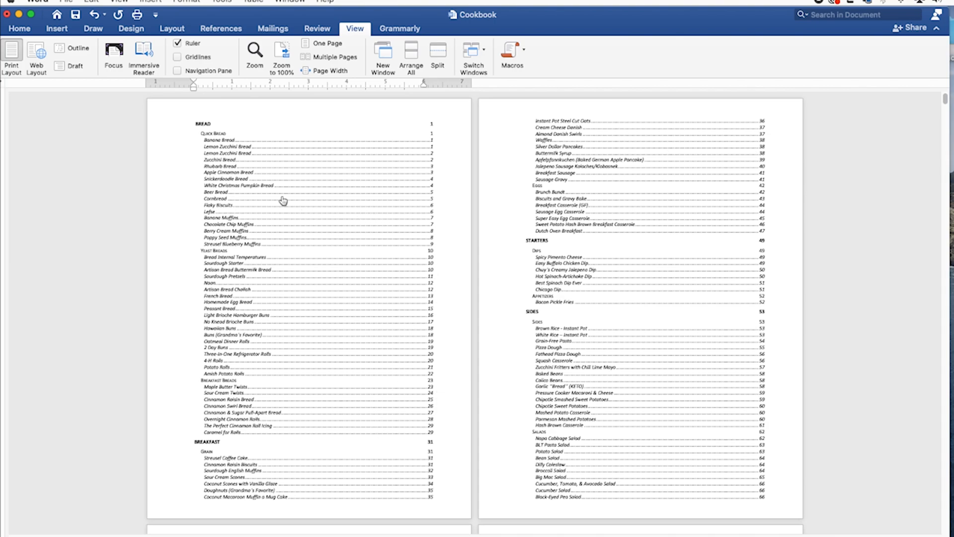
mouse_move(208, 445)
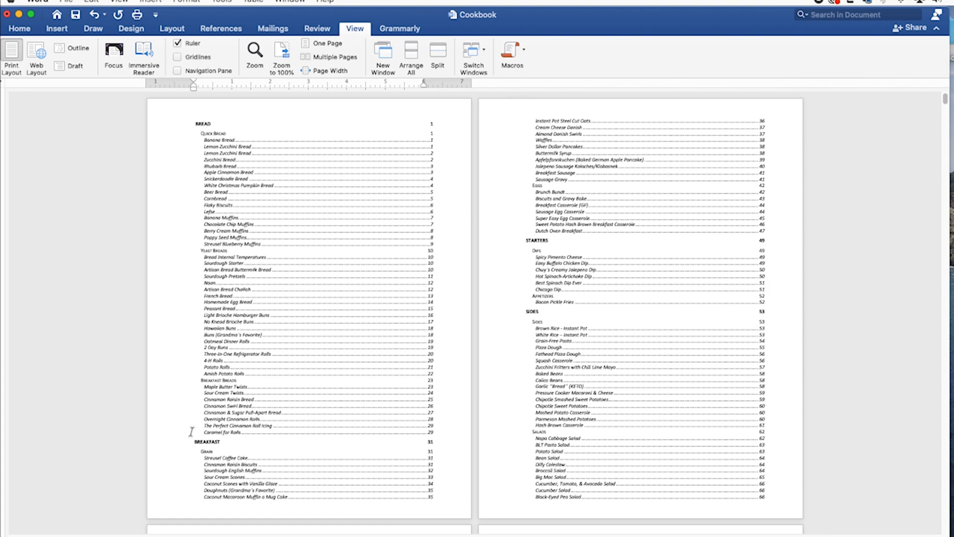
mouse_move(207, 446)
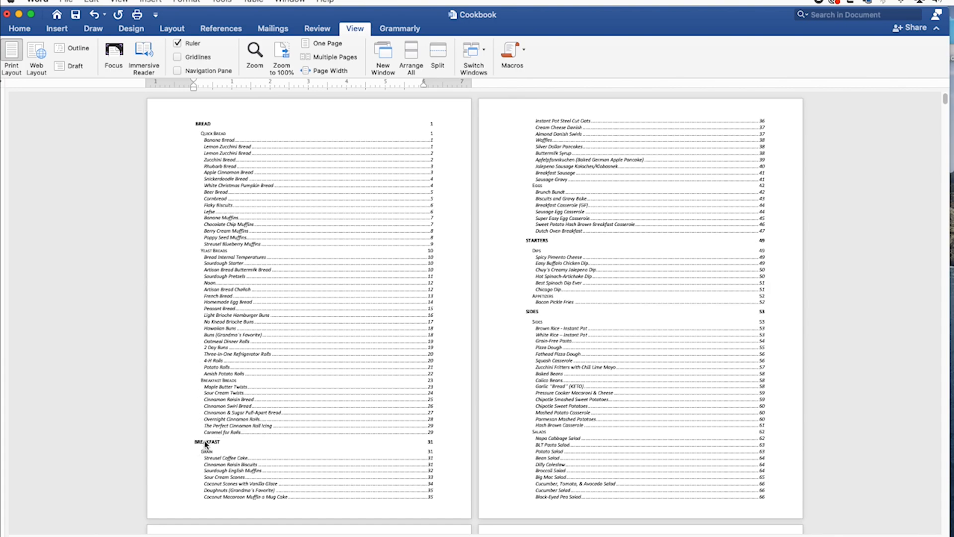
scroll("down", 3)
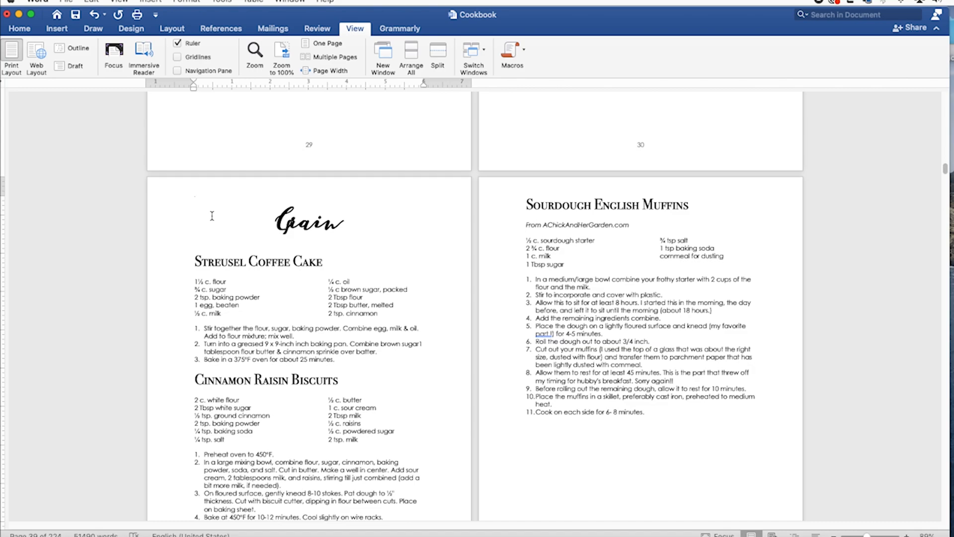
mouse_move(324, 218)
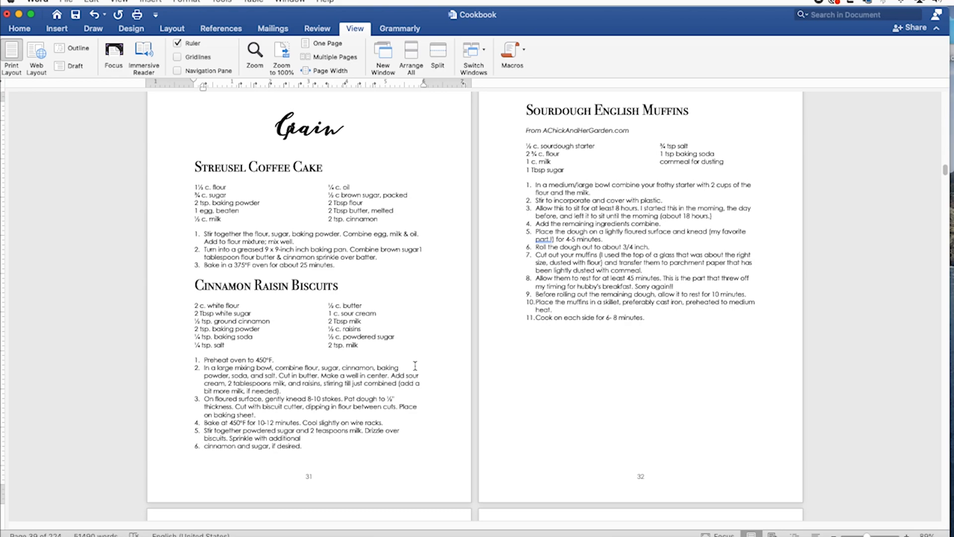
mouse_move(360, 399)
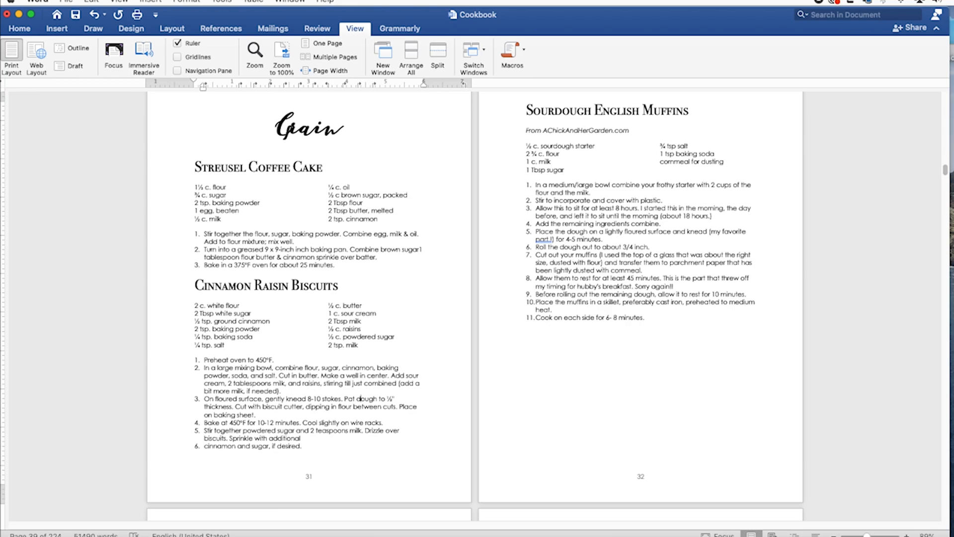
mouse_move(944, 169)
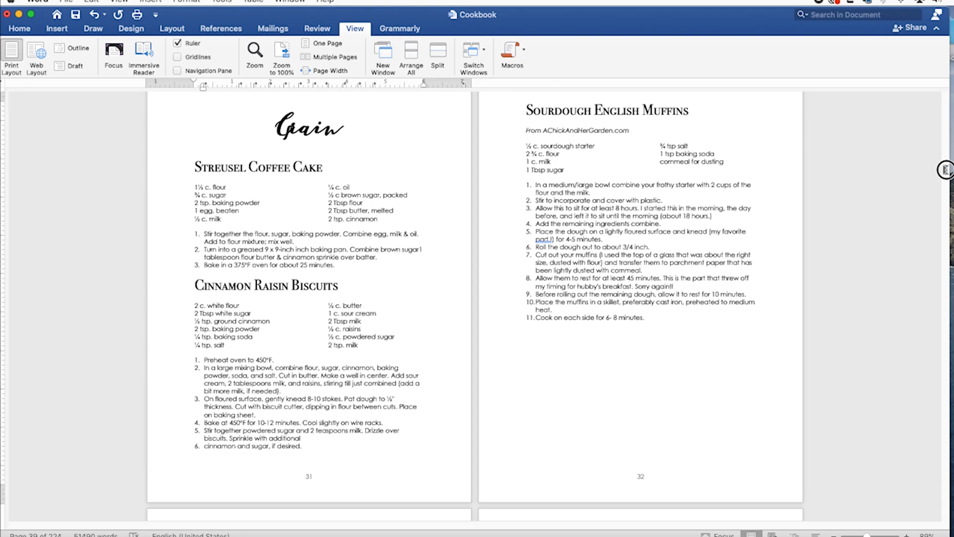
scroll("up", 3)
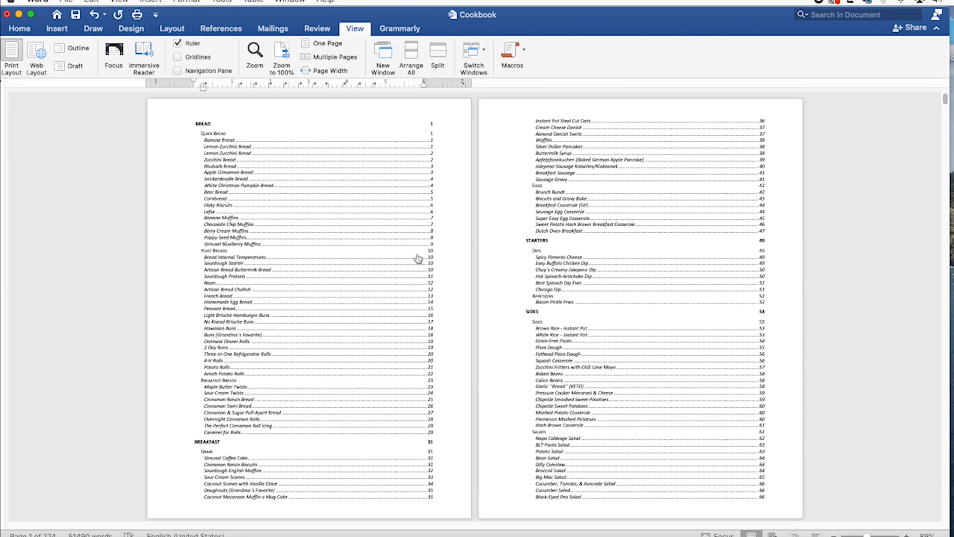
mouse_move(358, 296)
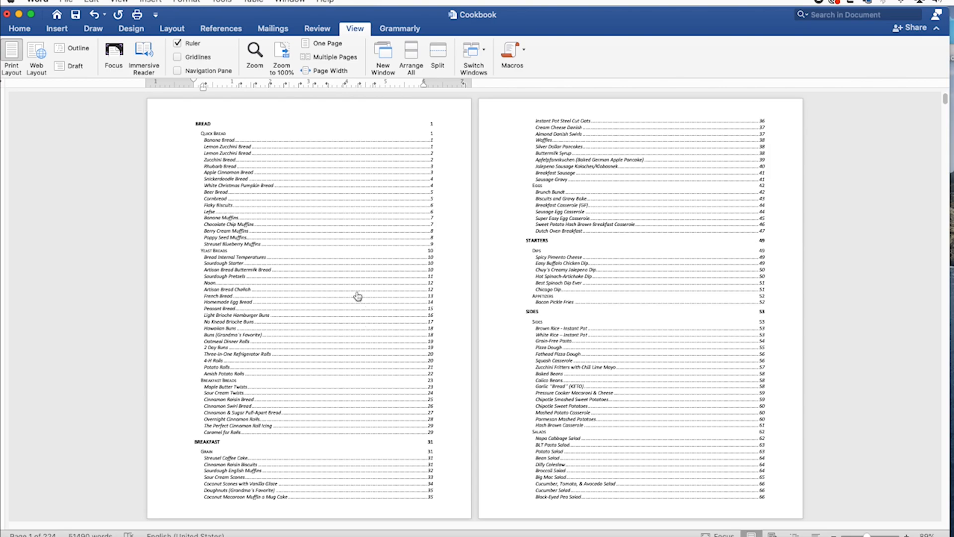
Update the entire table of contents field so all entries and page numbers refresh
right_click(358, 296)
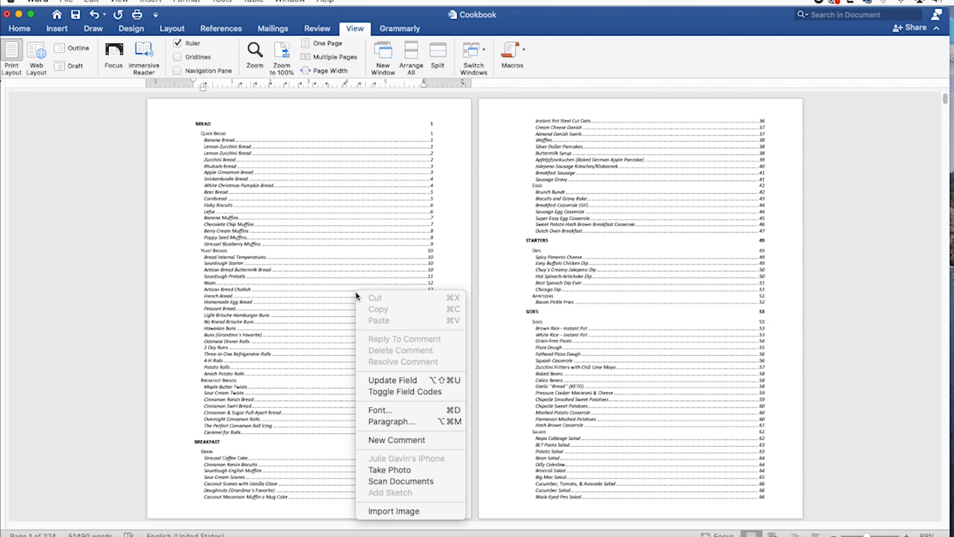
mouse_move(373, 353)
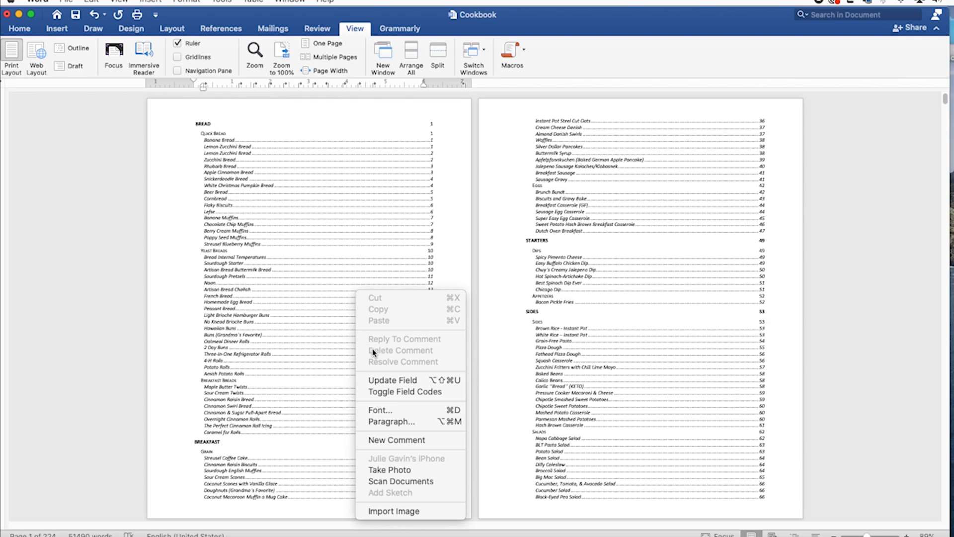
left_click(393, 380)
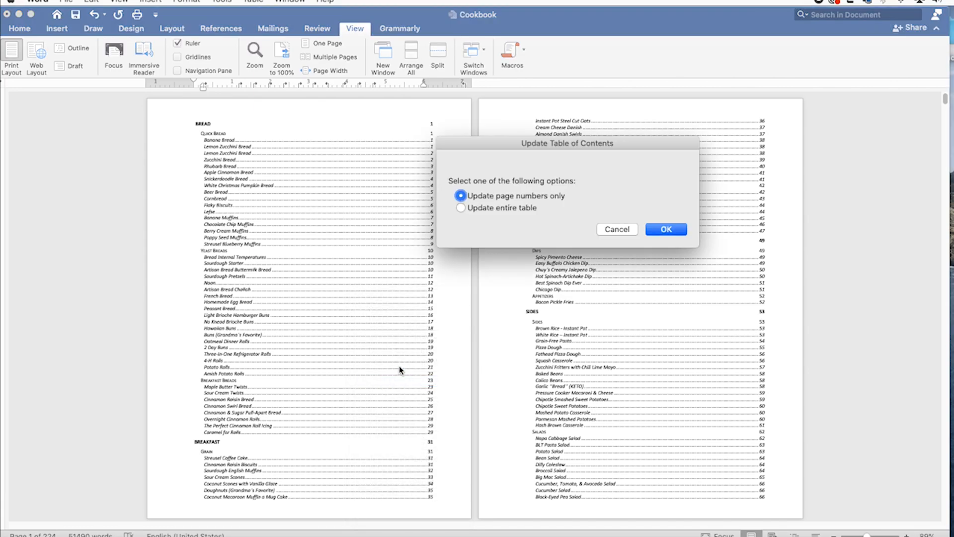
left_click(460, 208)
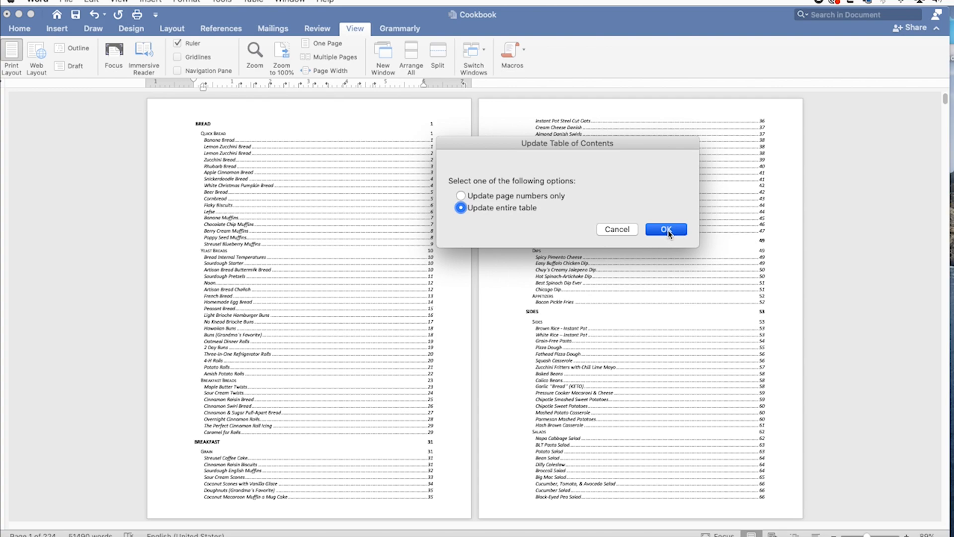
left_click(665, 230)
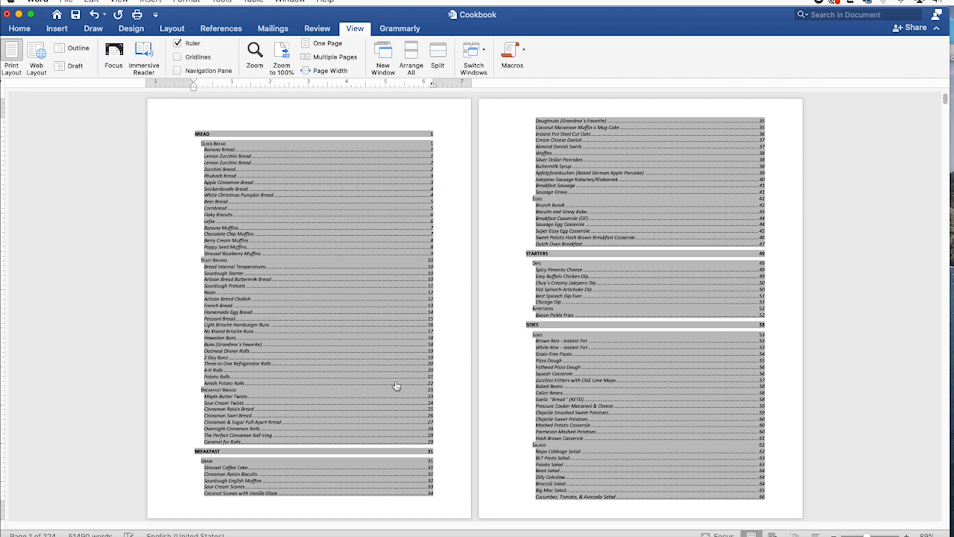
mouse_move(445, 439)
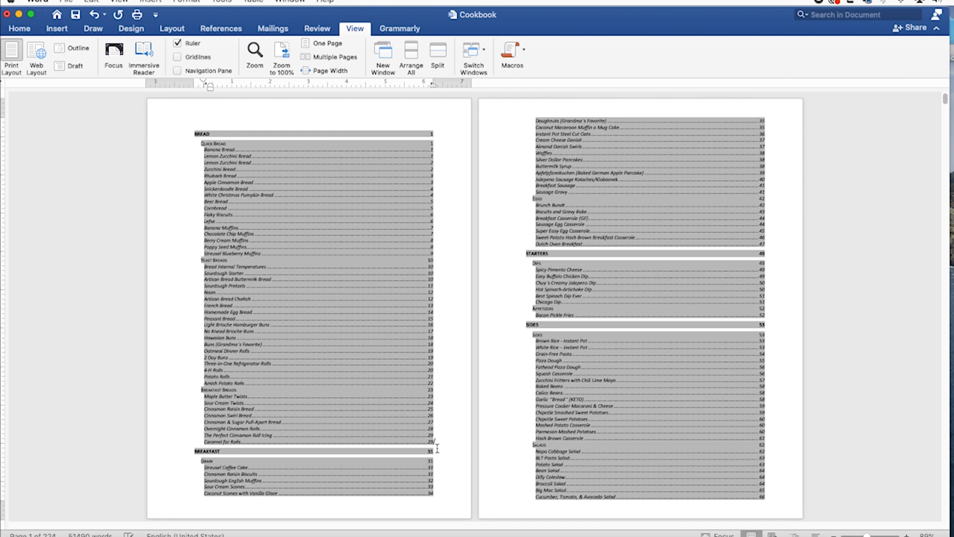
mouse_move(169, 195)
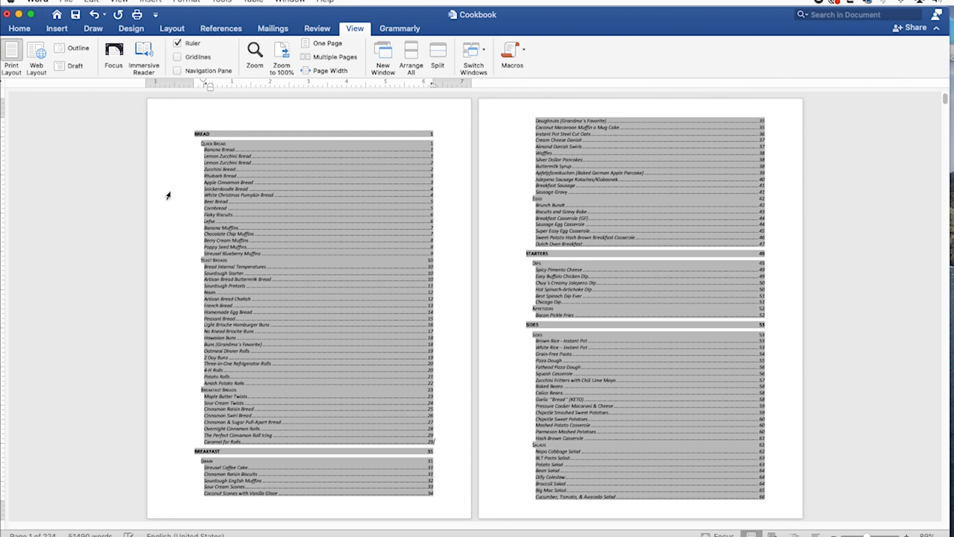
Bring up the Print dialog for the 224-page Cookbook via Command+P
left_click(66, 1)
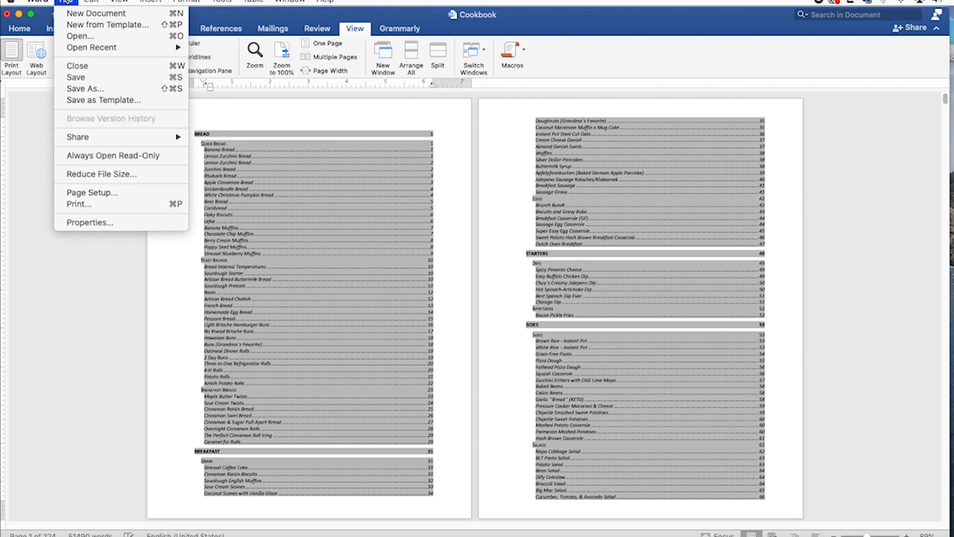
mouse_move(86, 204)
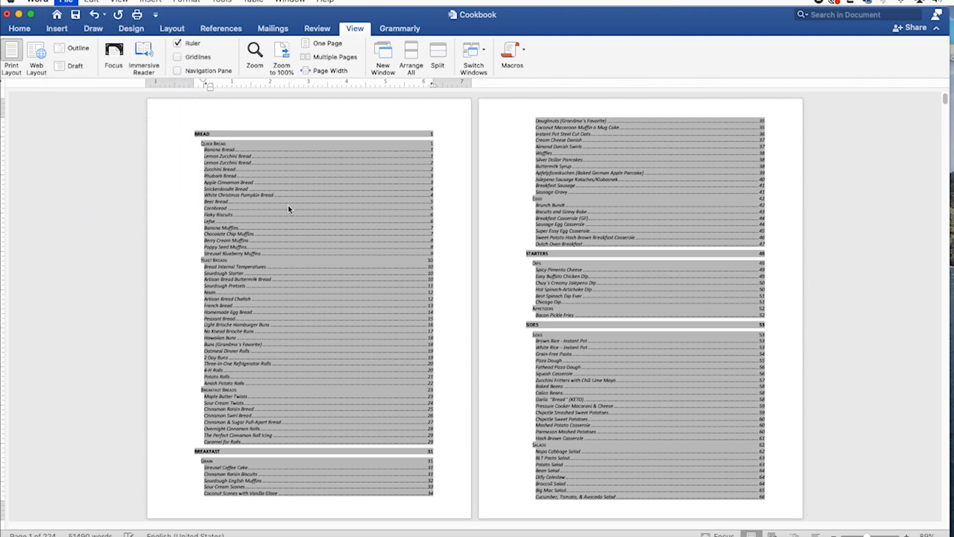
mouse_move(307, 236)
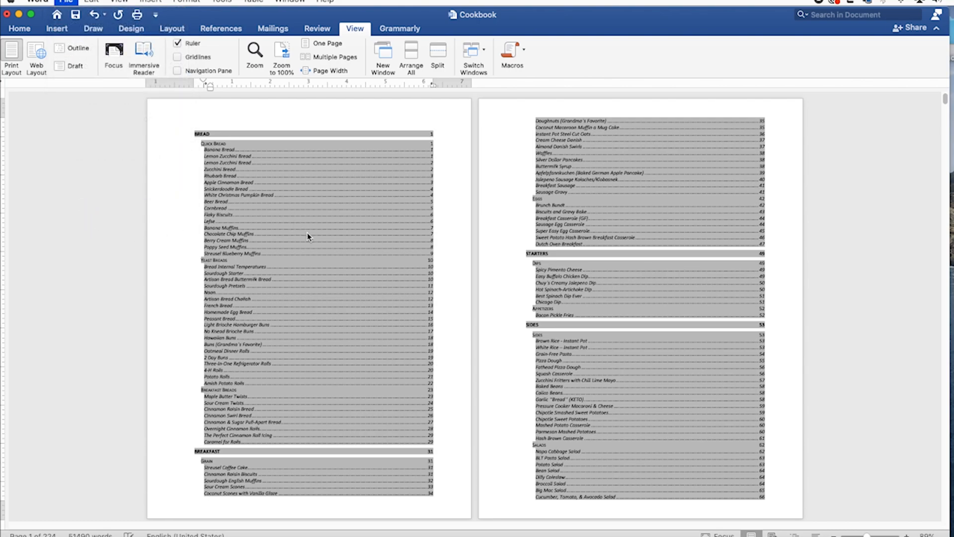
key("cmd+p")
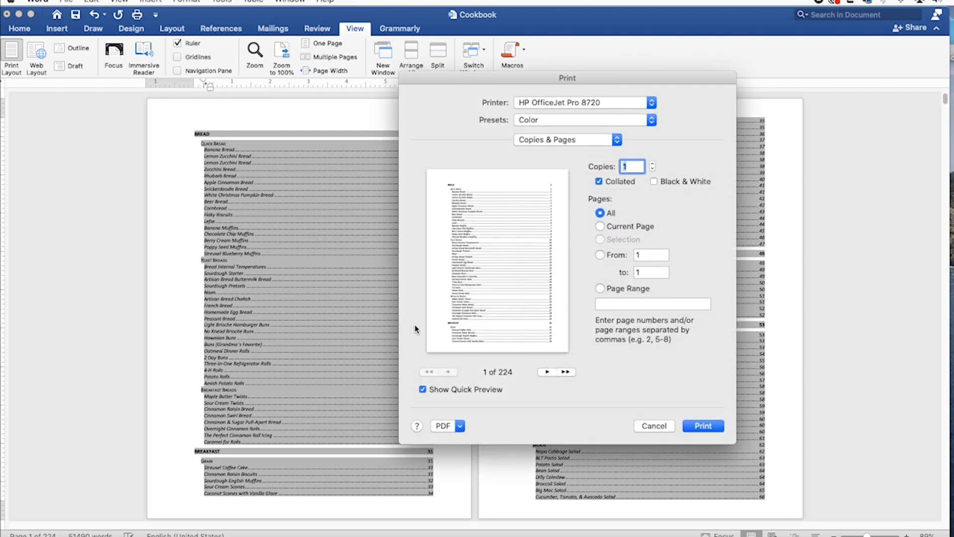
mouse_move(593, 195)
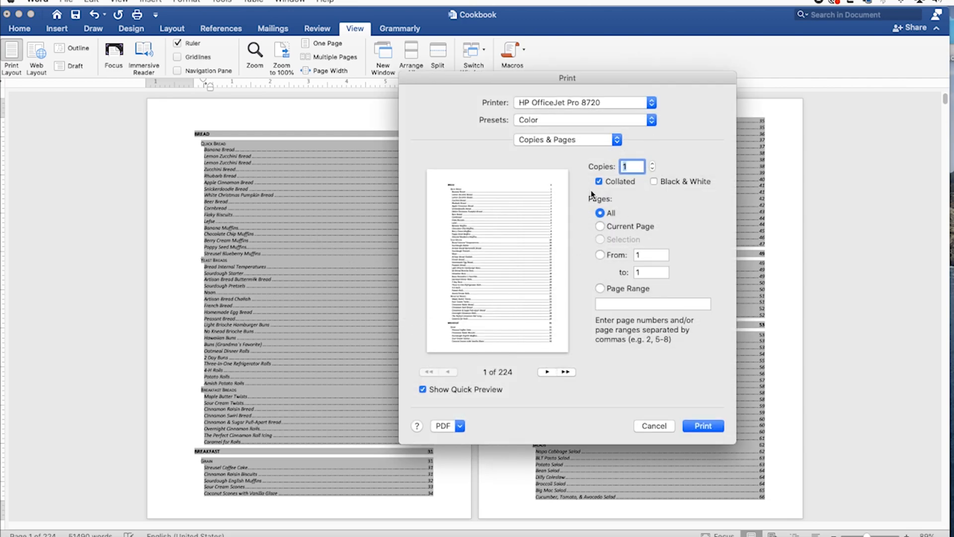
mouse_move(595, 161)
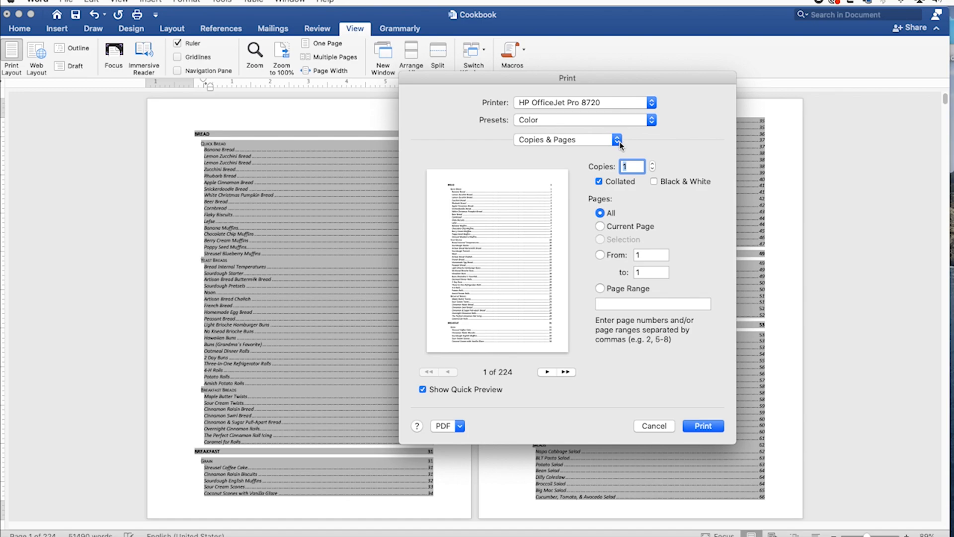
mouse_move(459, 427)
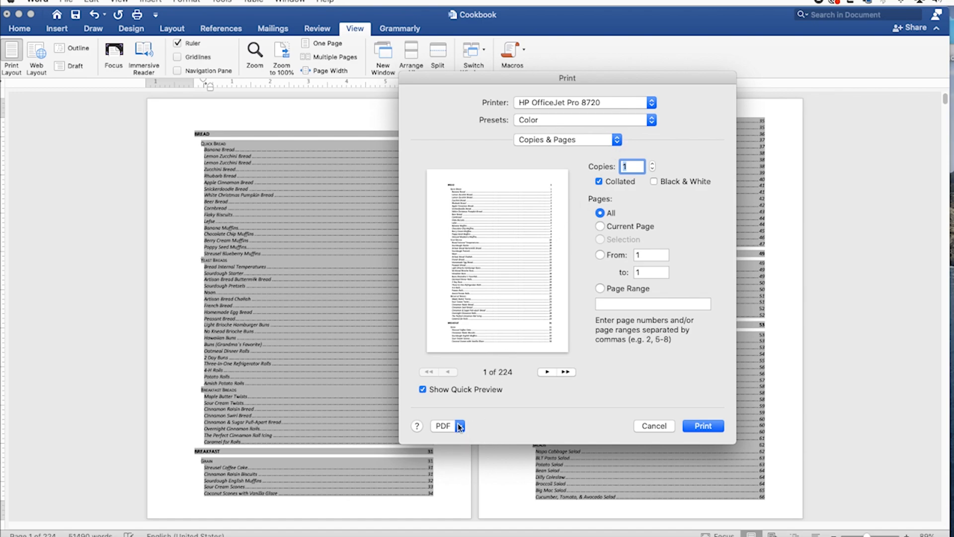
mouse_move(470, 394)
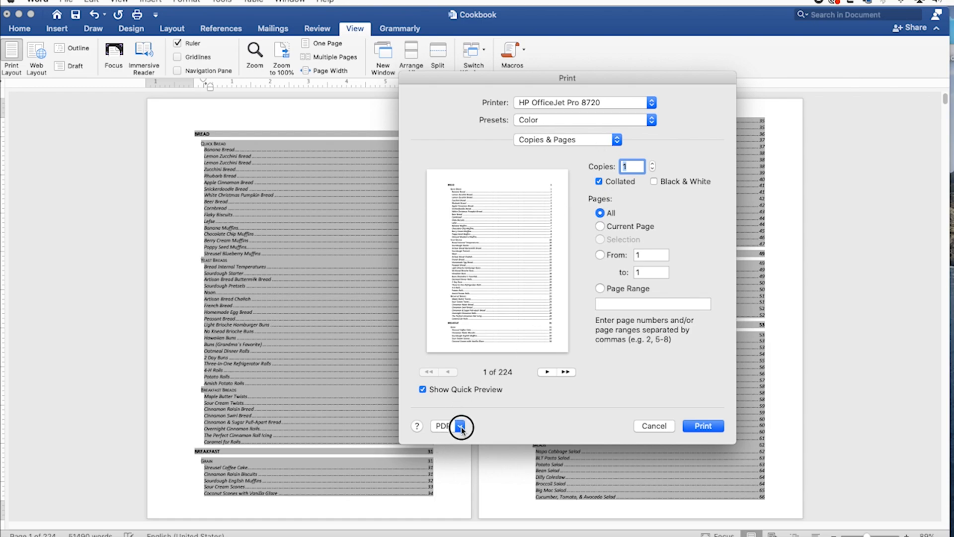
Look at the PDF output options, then cancel the Print dialog without printing
left_click(459, 429)
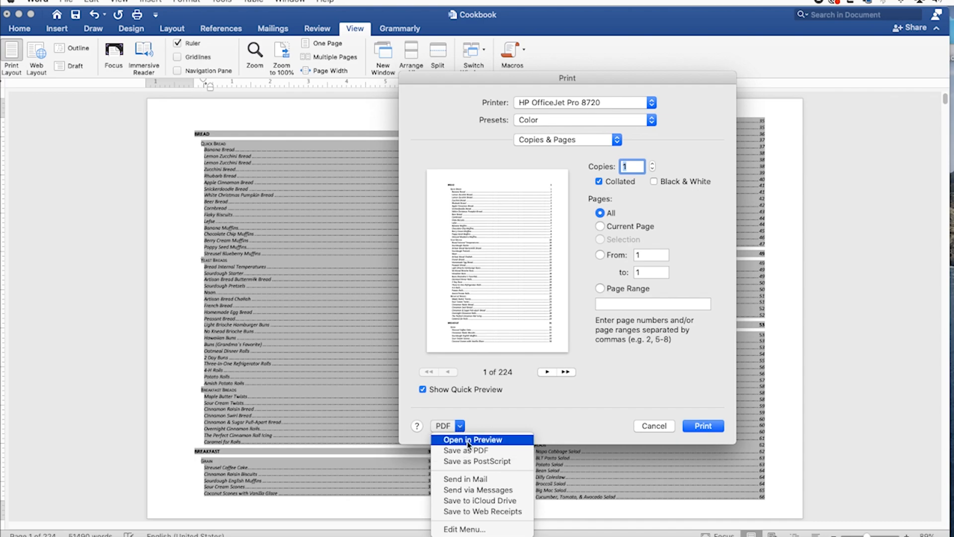
mouse_move(481, 450)
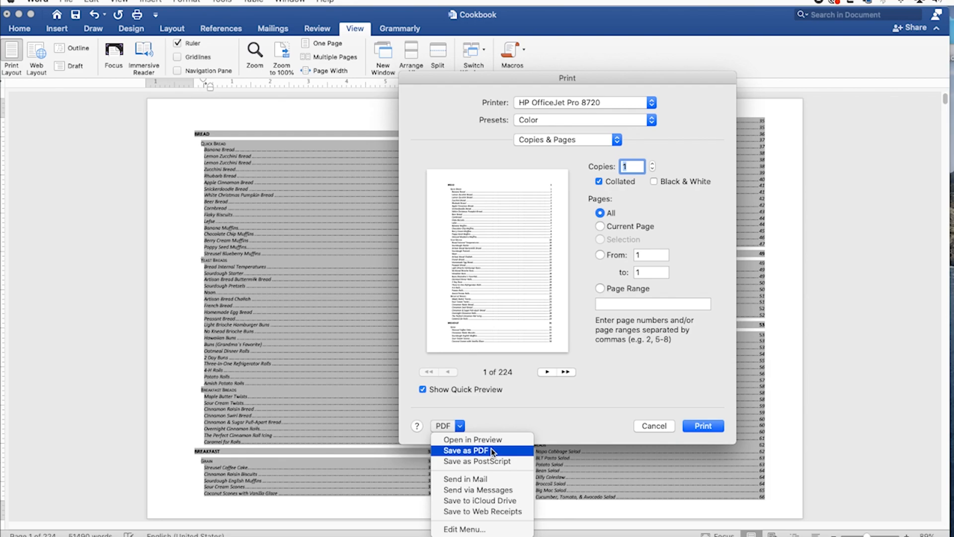
mouse_move(658, 427)
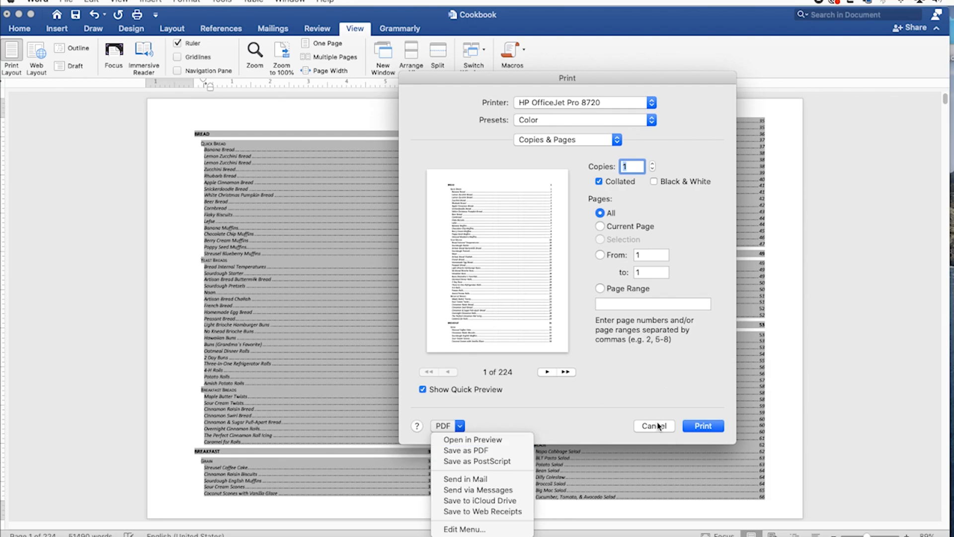
left_click(655, 425)
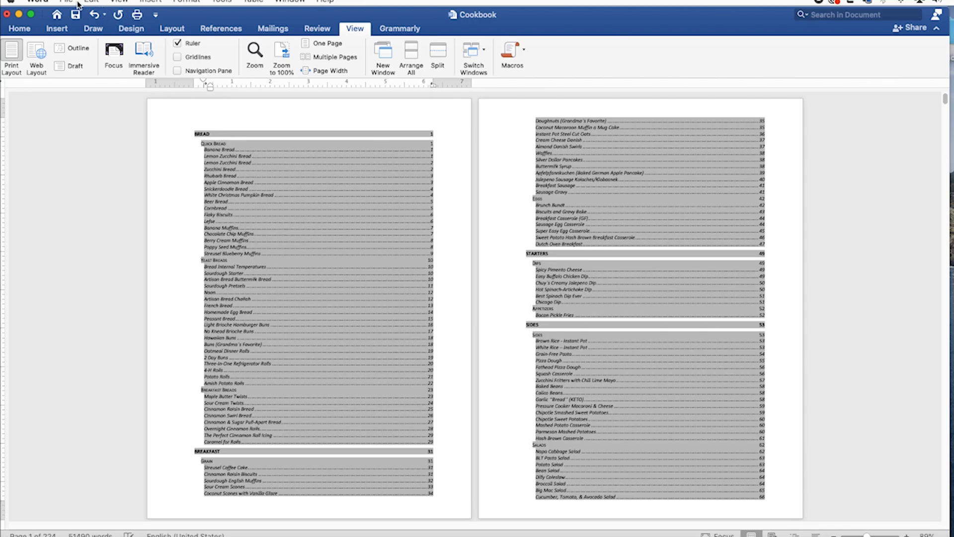
Reopen the Print dialog and apply the 'Black and White - Draft' preset
left_click(66, 2)
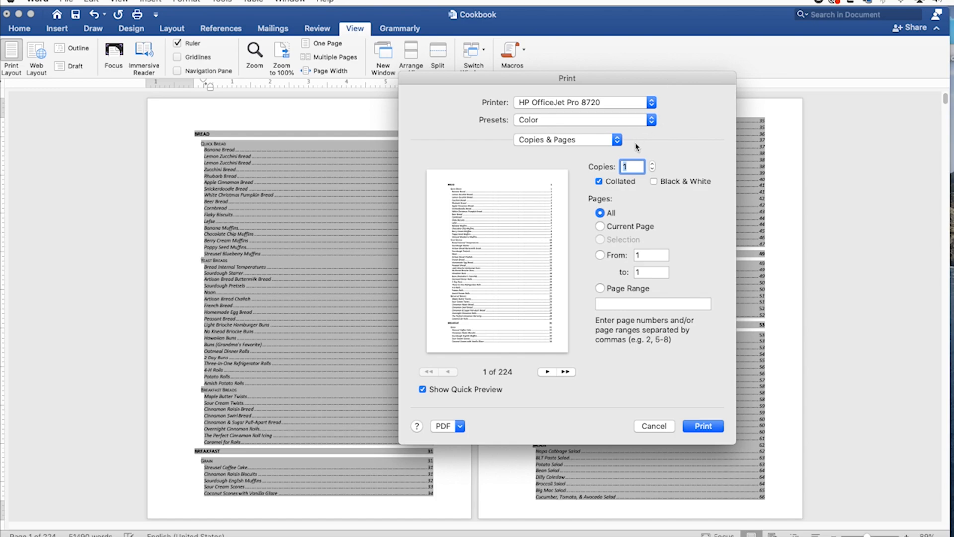
mouse_move(613, 109)
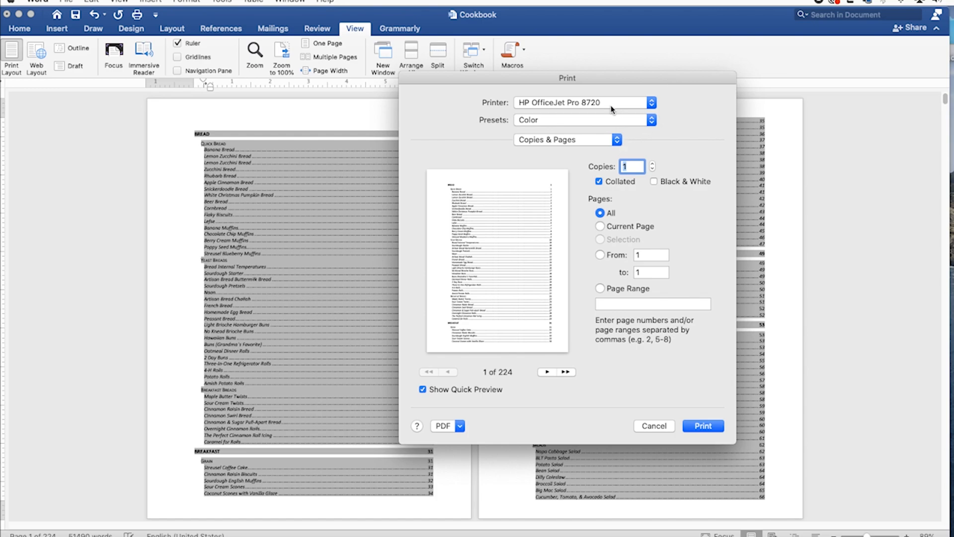
mouse_move(650, 120)
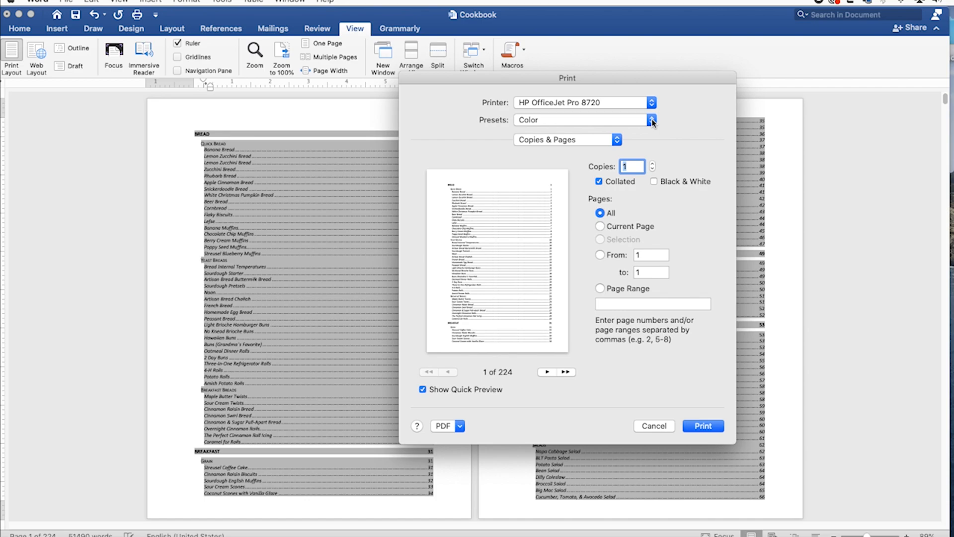
left_click(652, 119)
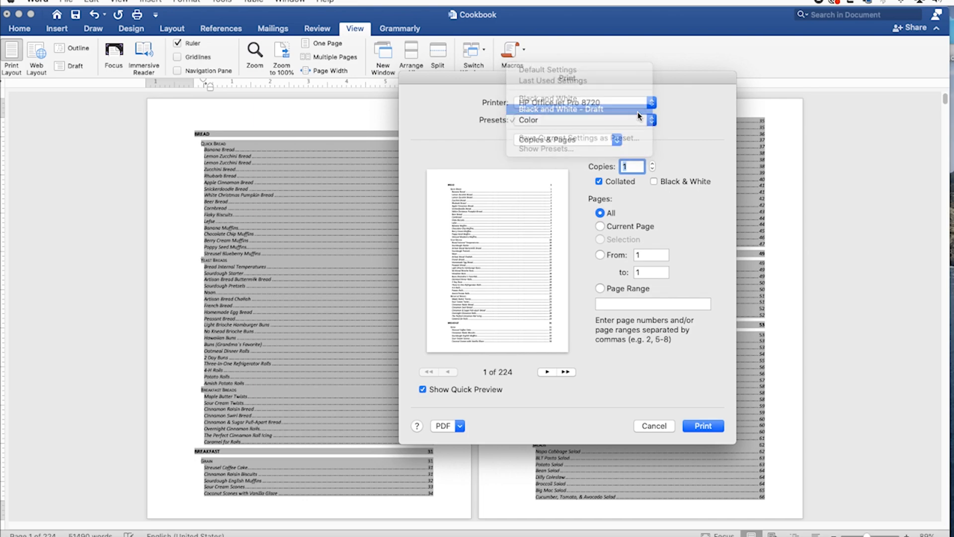
left_click(561, 109)
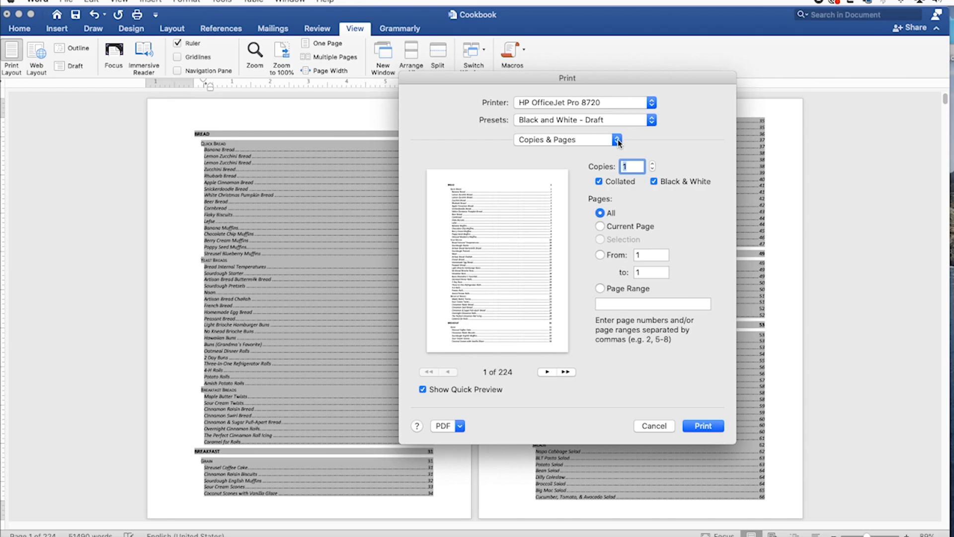
left_click(617, 139)
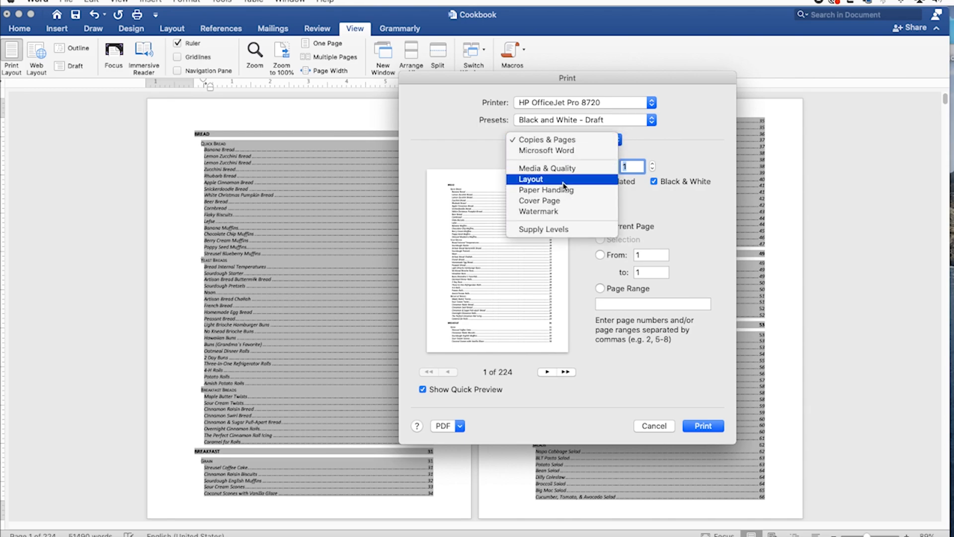
In the Layout print options, set Two-Sided to Booklet
left_click(529, 178)
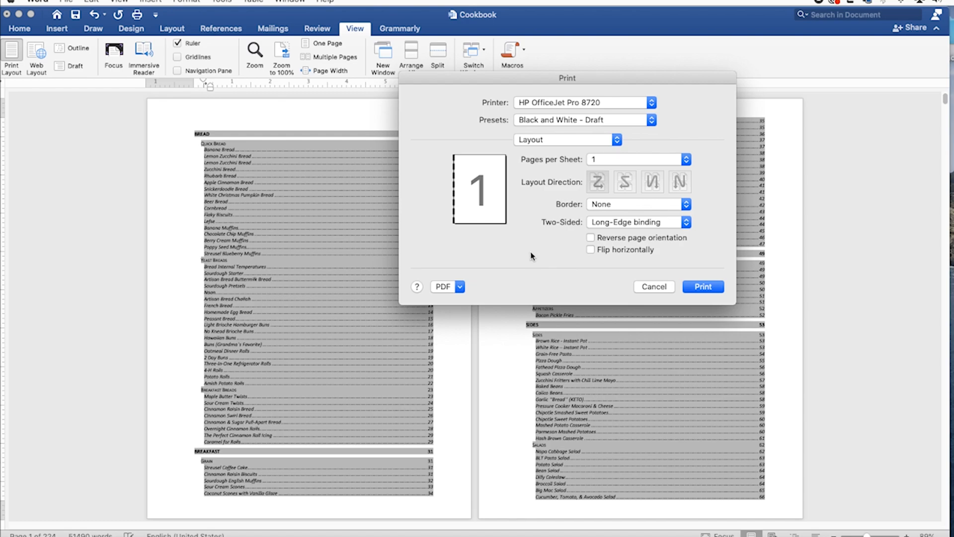
mouse_move(483, 188)
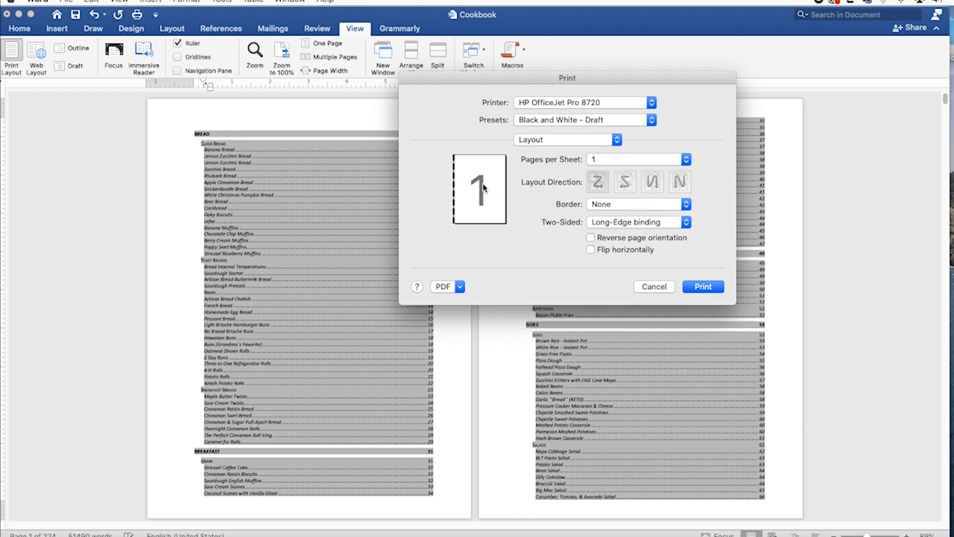
mouse_move(453, 236)
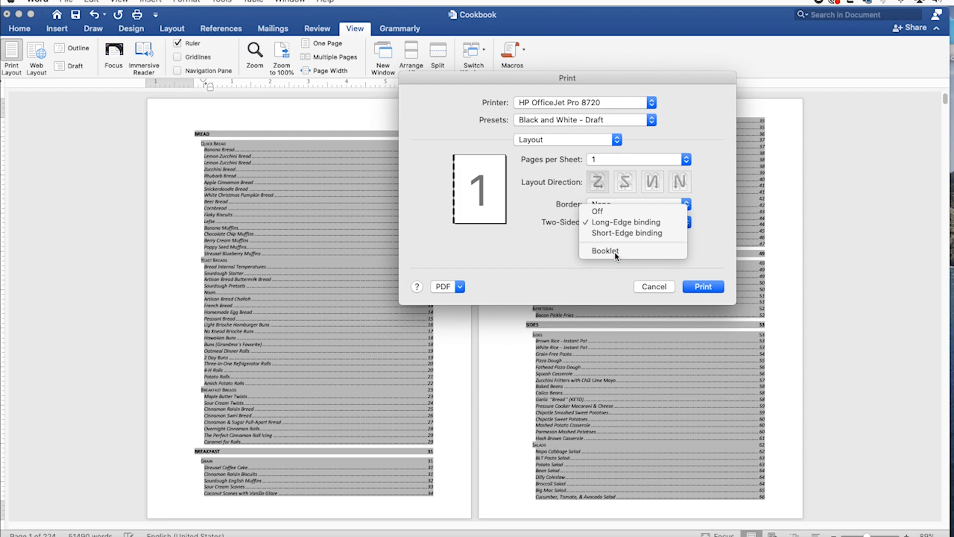
left_click(604, 251)
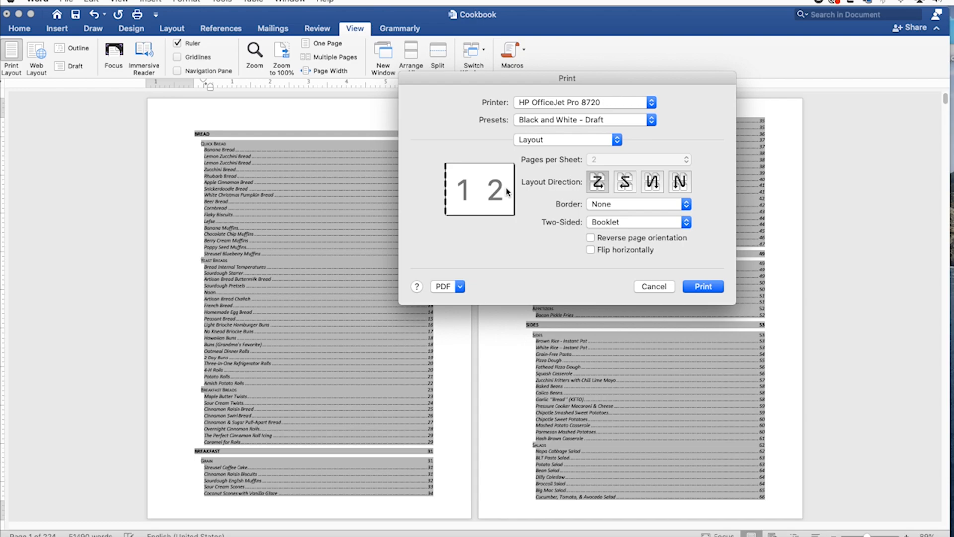
mouse_move(442, 201)
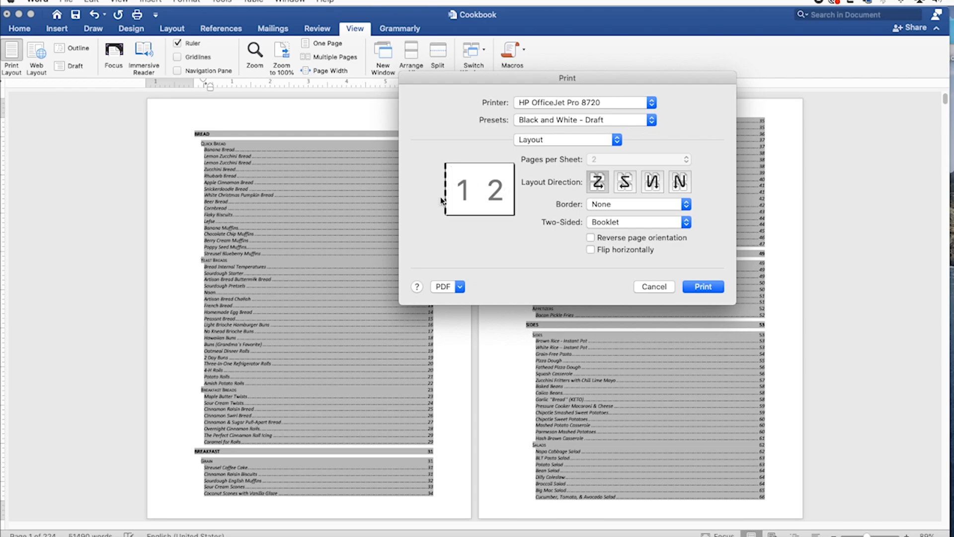
mouse_move(445, 211)
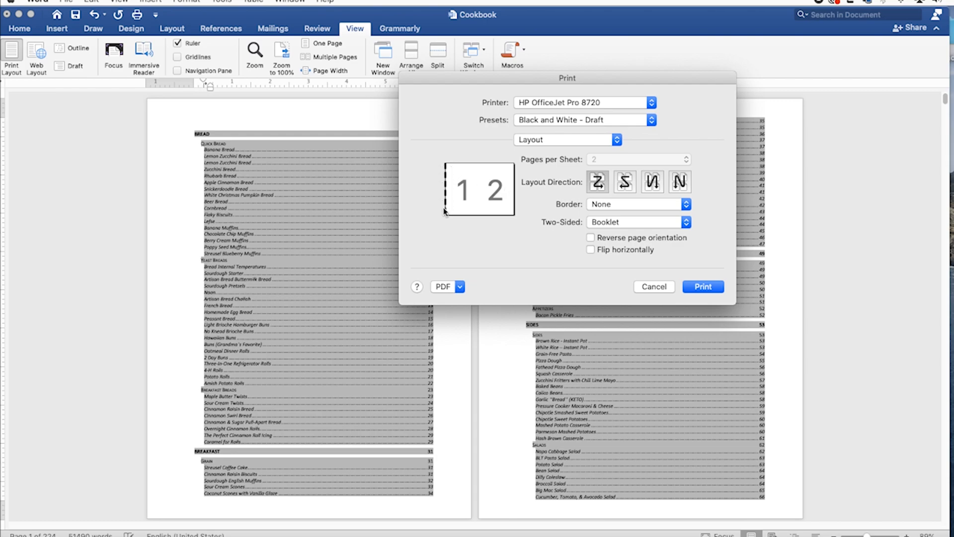
mouse_move(449, 191)
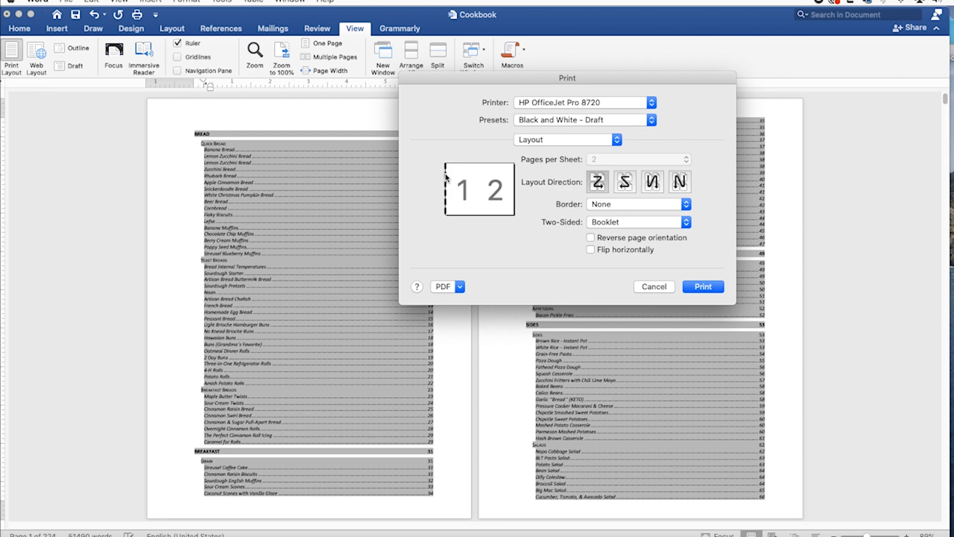
mouse_move(596, 226)
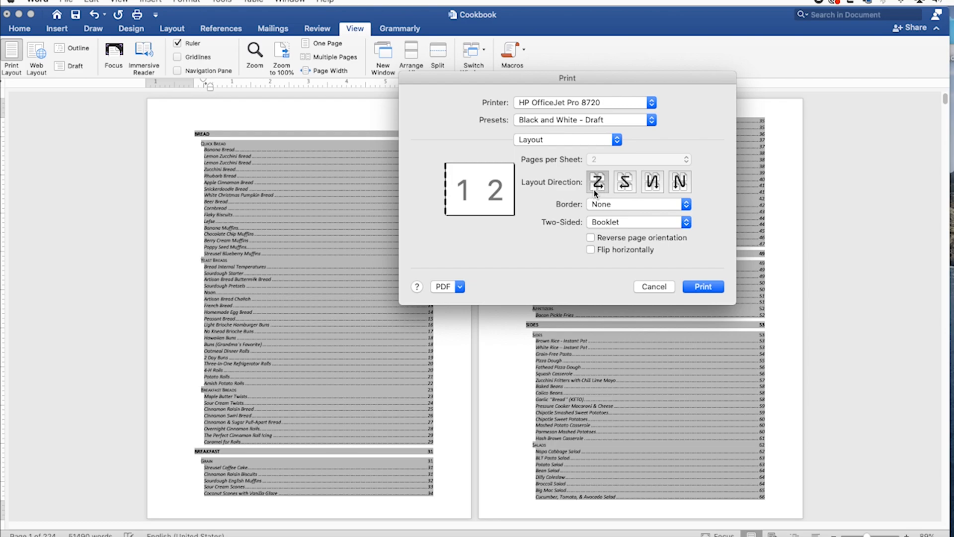
mouse_move(604, 265)
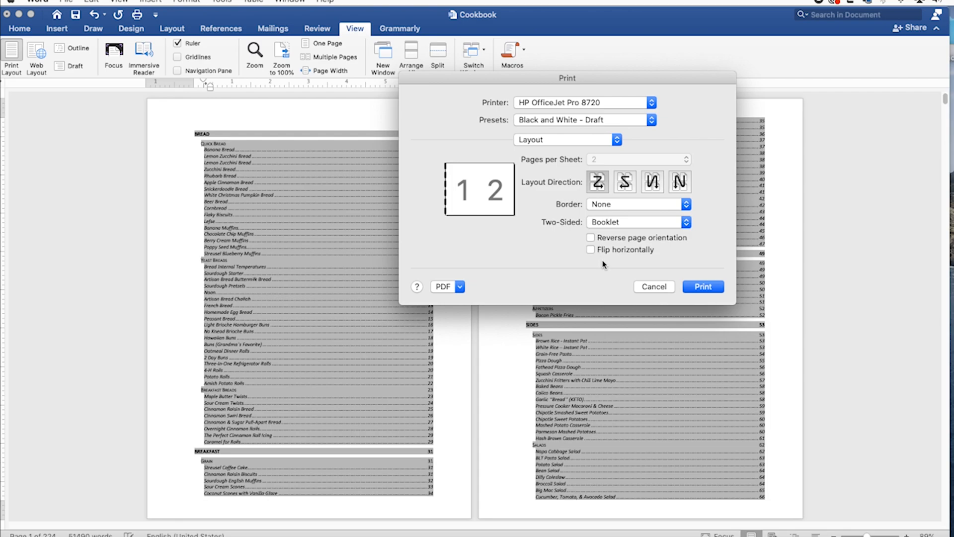
mouse_move(603, 264)
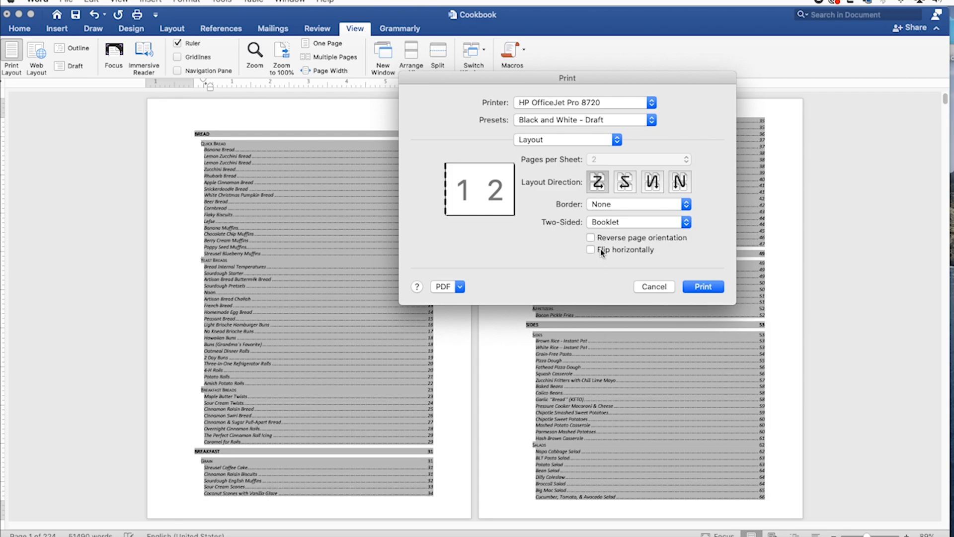
Check 'Reverse page orientation' for the Booklet layout
left_click(589, 238)
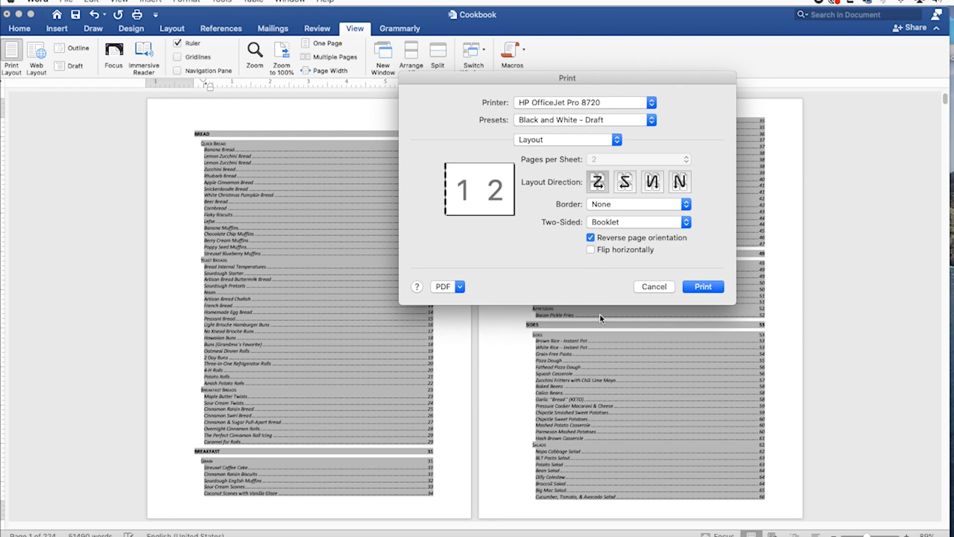
mouse_move(599, 292)
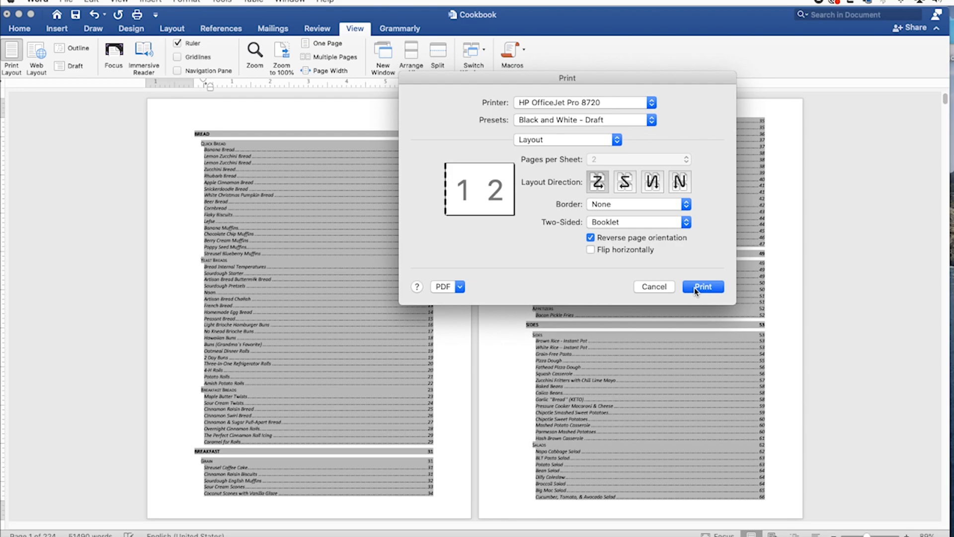
mouse_move(625, 194)
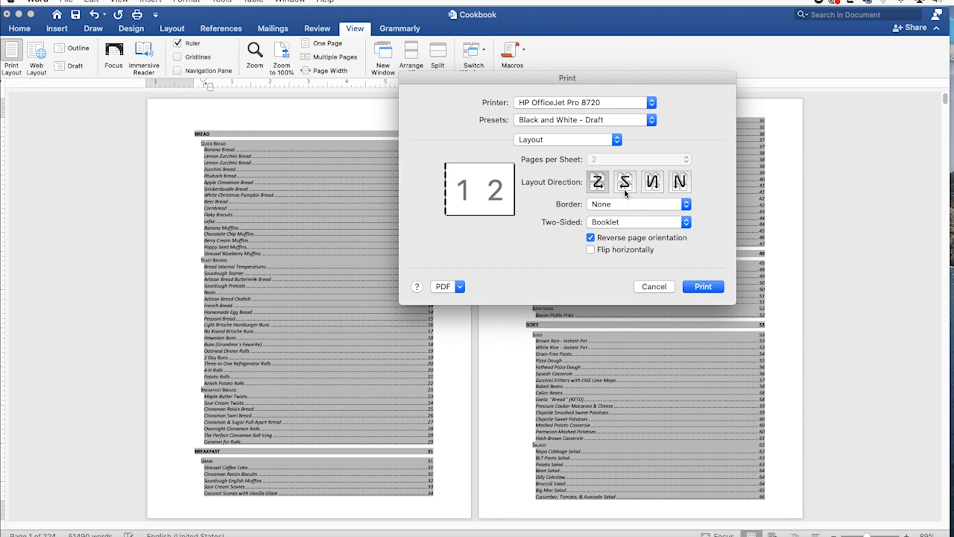
mouse_move(517, 272)
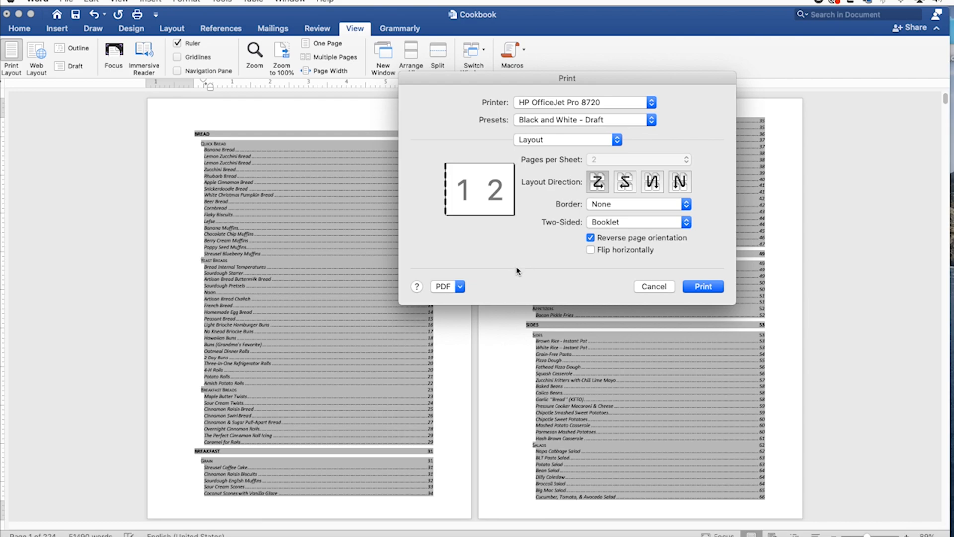
mouse_move(542, 286)
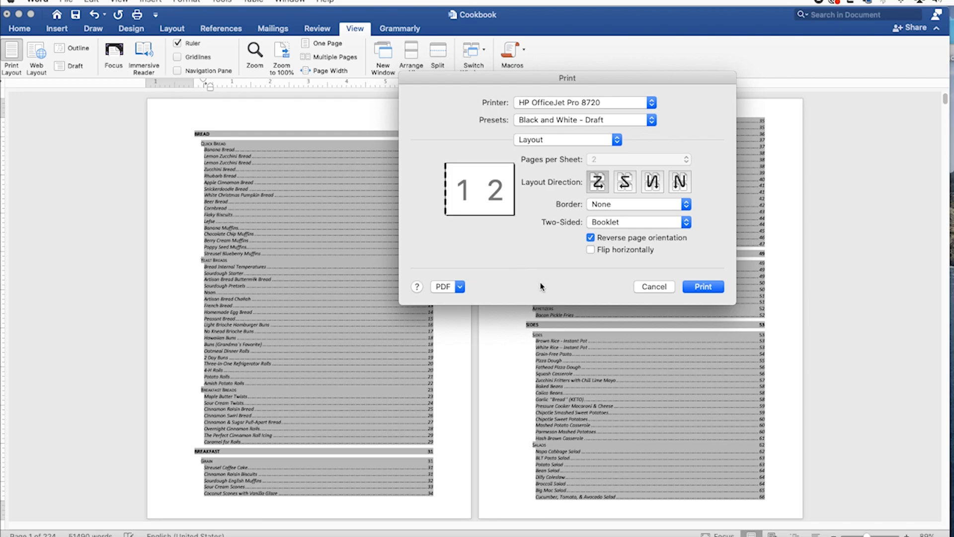